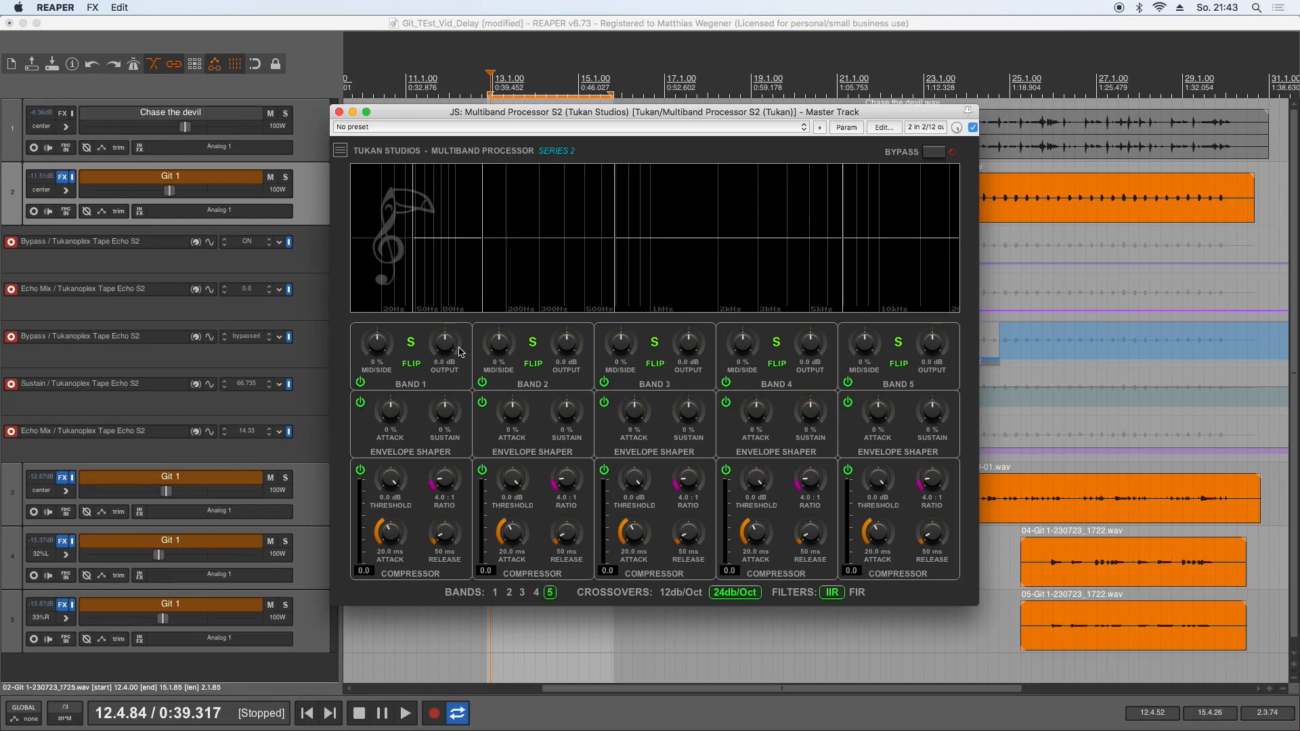
pyautogui.moveTo(482, 385)
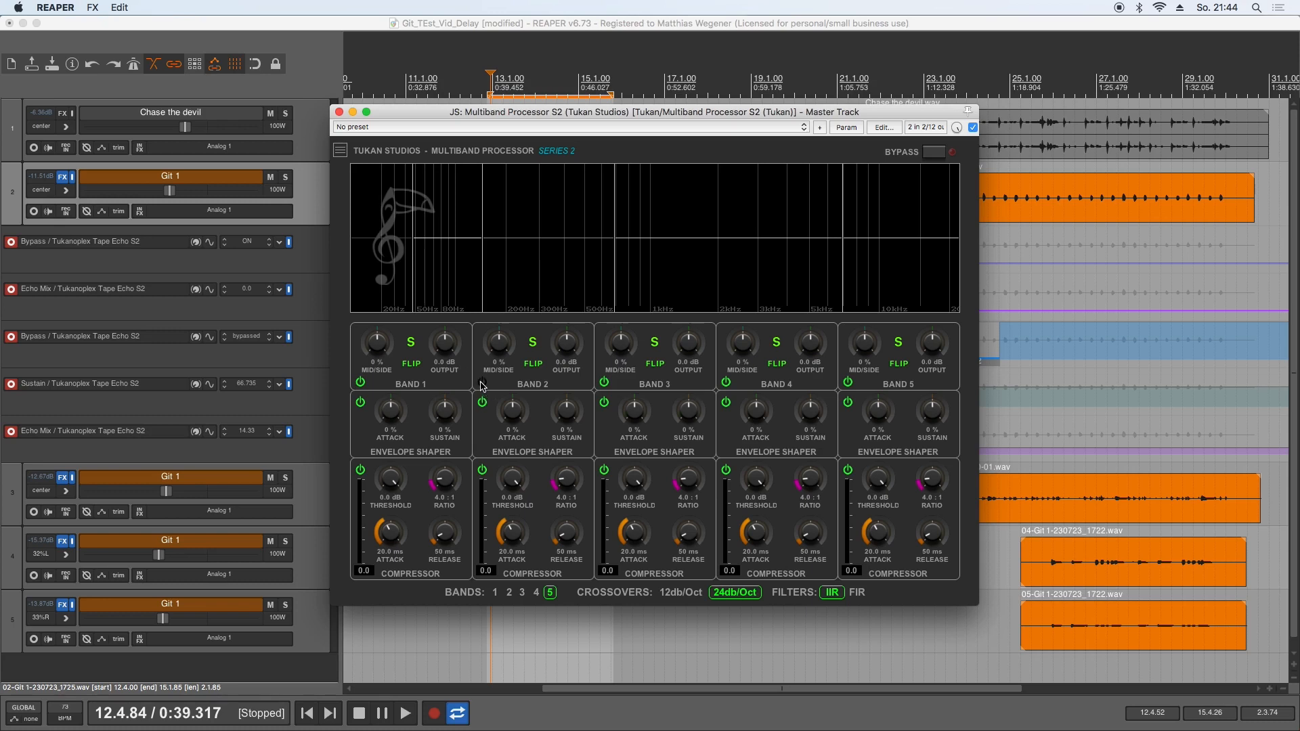
pyautogui.moveTo(554, 380)
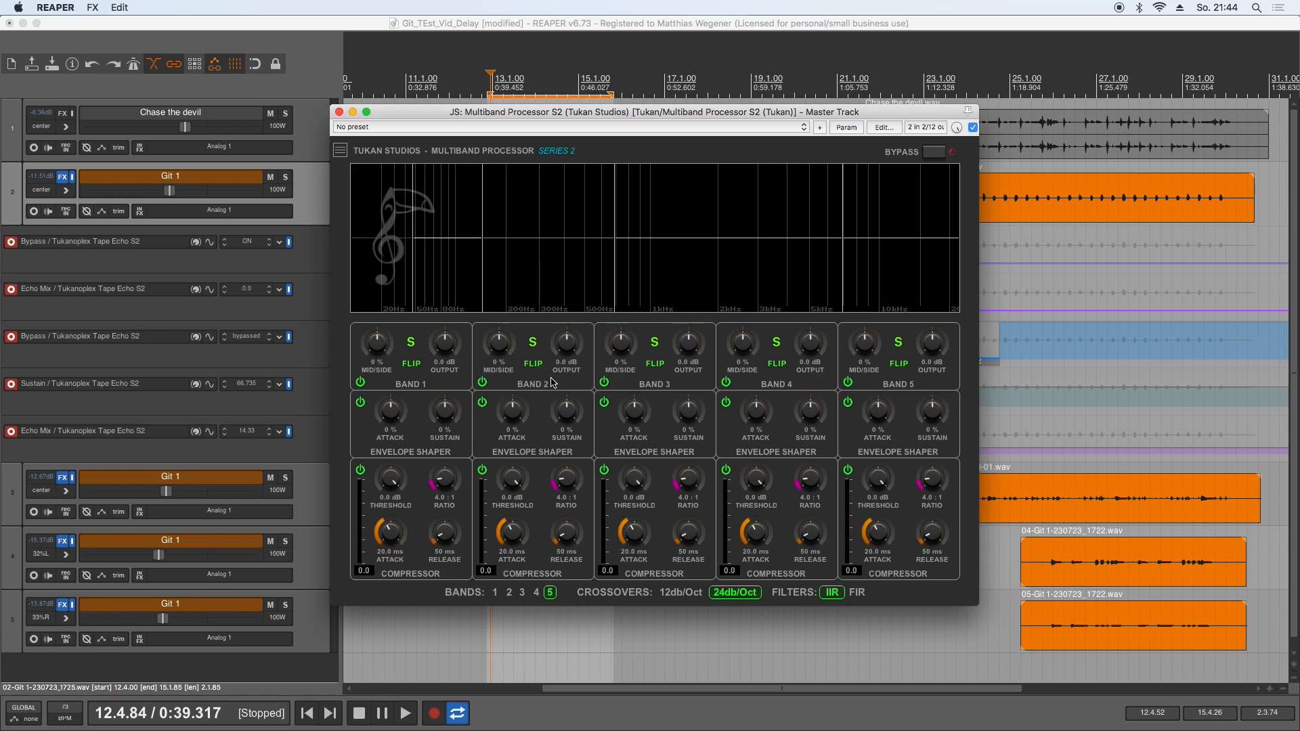
pyautogui.moveTo(857, 148)
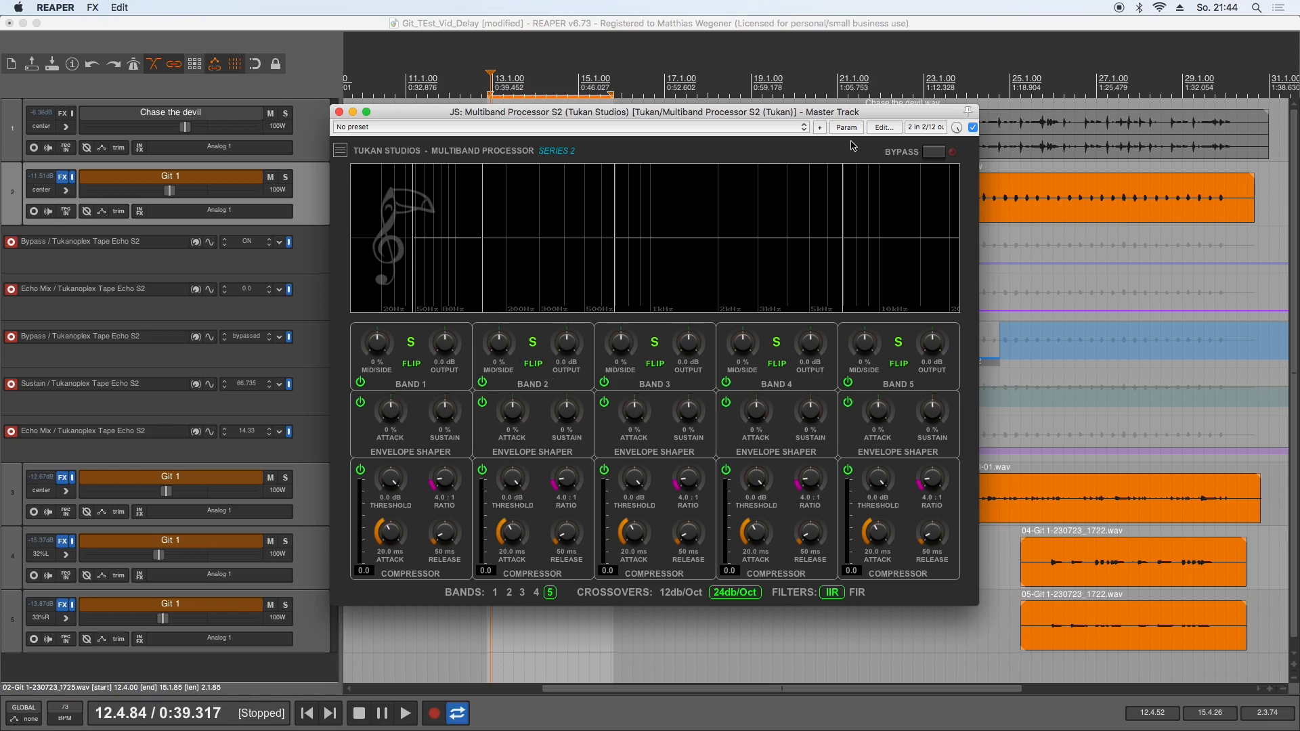
# Step: Open the '2 in 2 out' pin connector routing for the master Multiband Processor S2
pyautogui.click(926, 127)
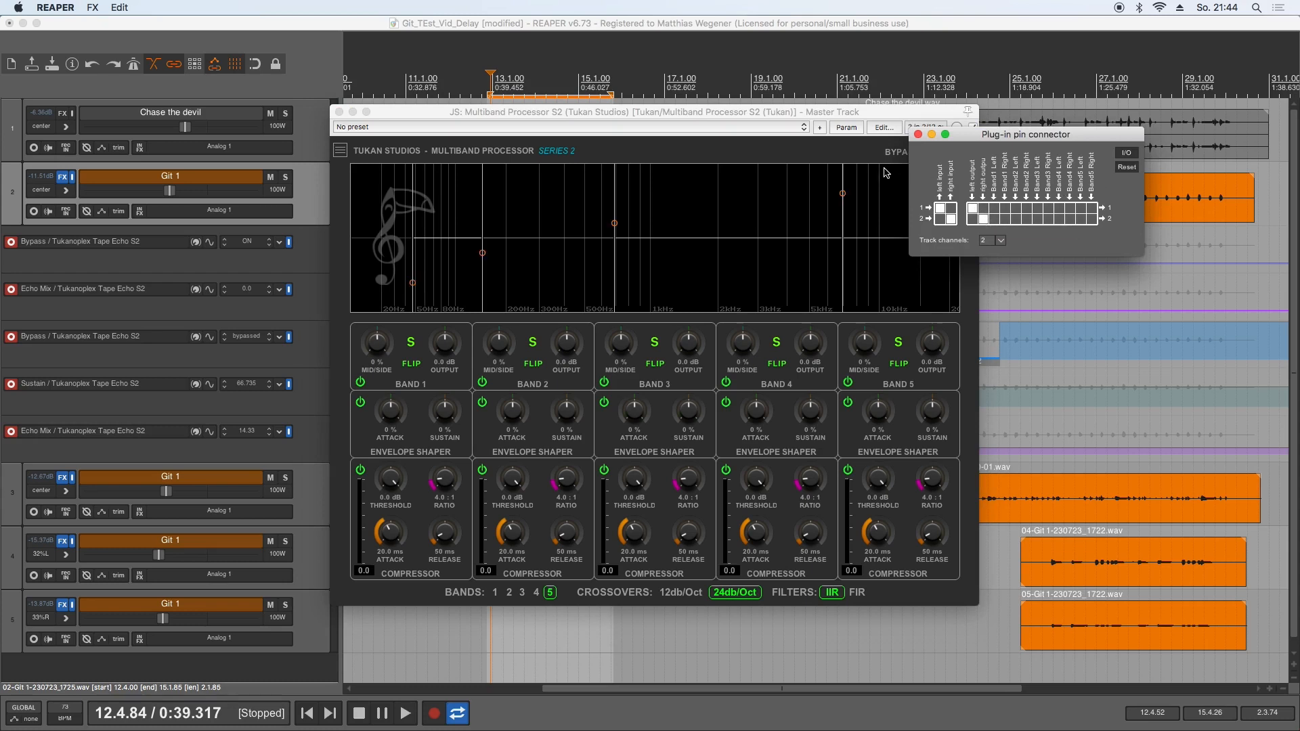
pyautogui.click(920, 134)
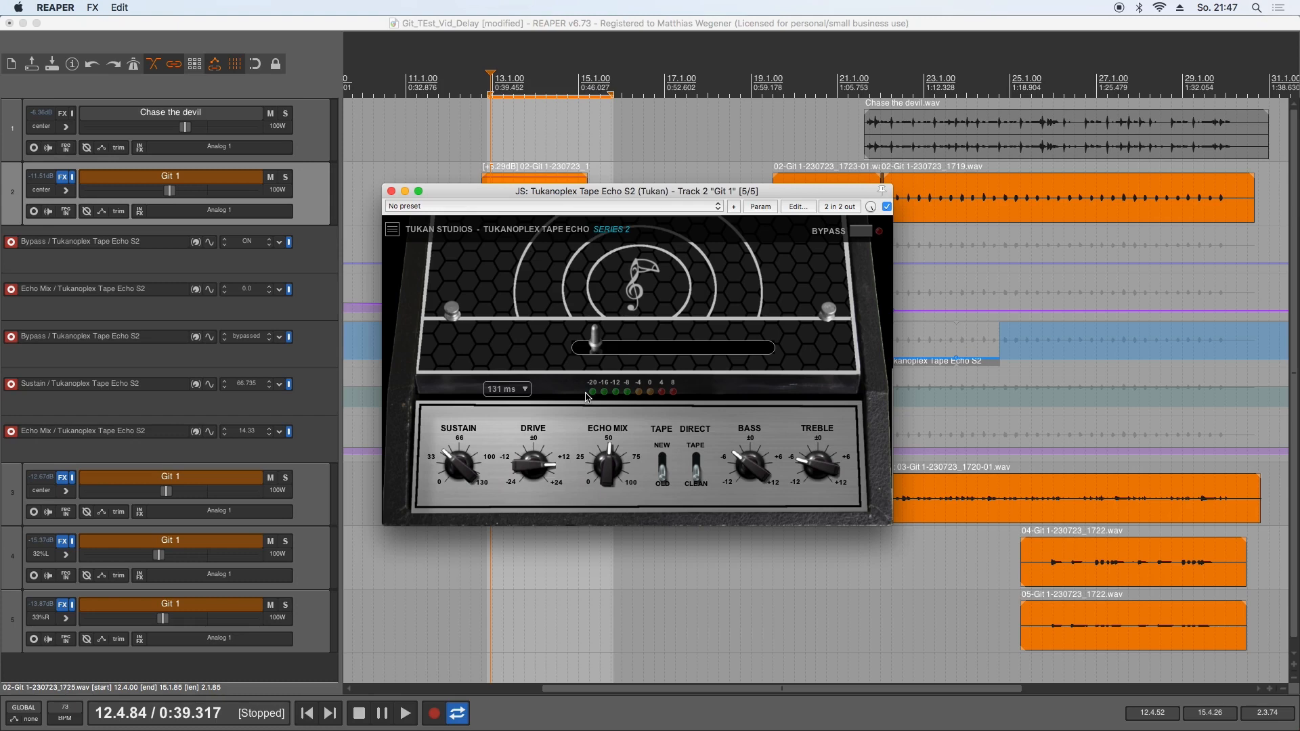
pyautogui.click(405, 713)
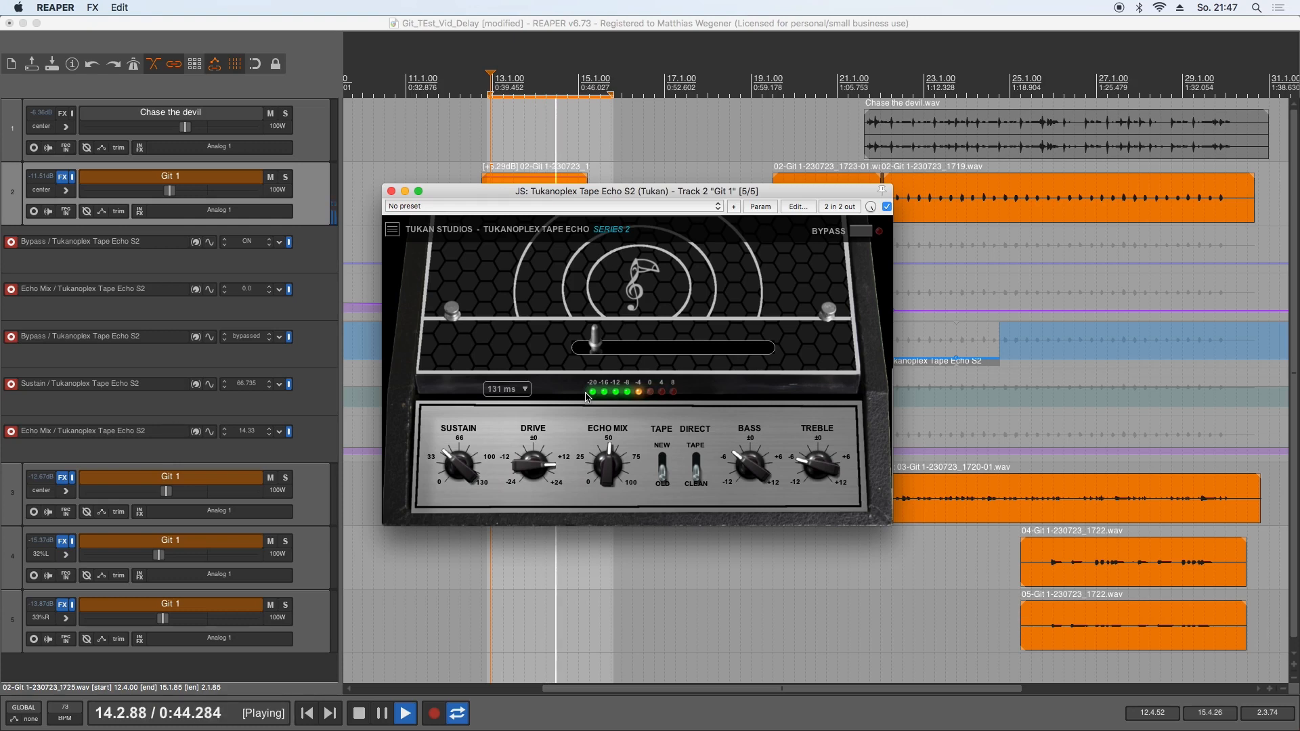
pyautogui.click(363, 711)
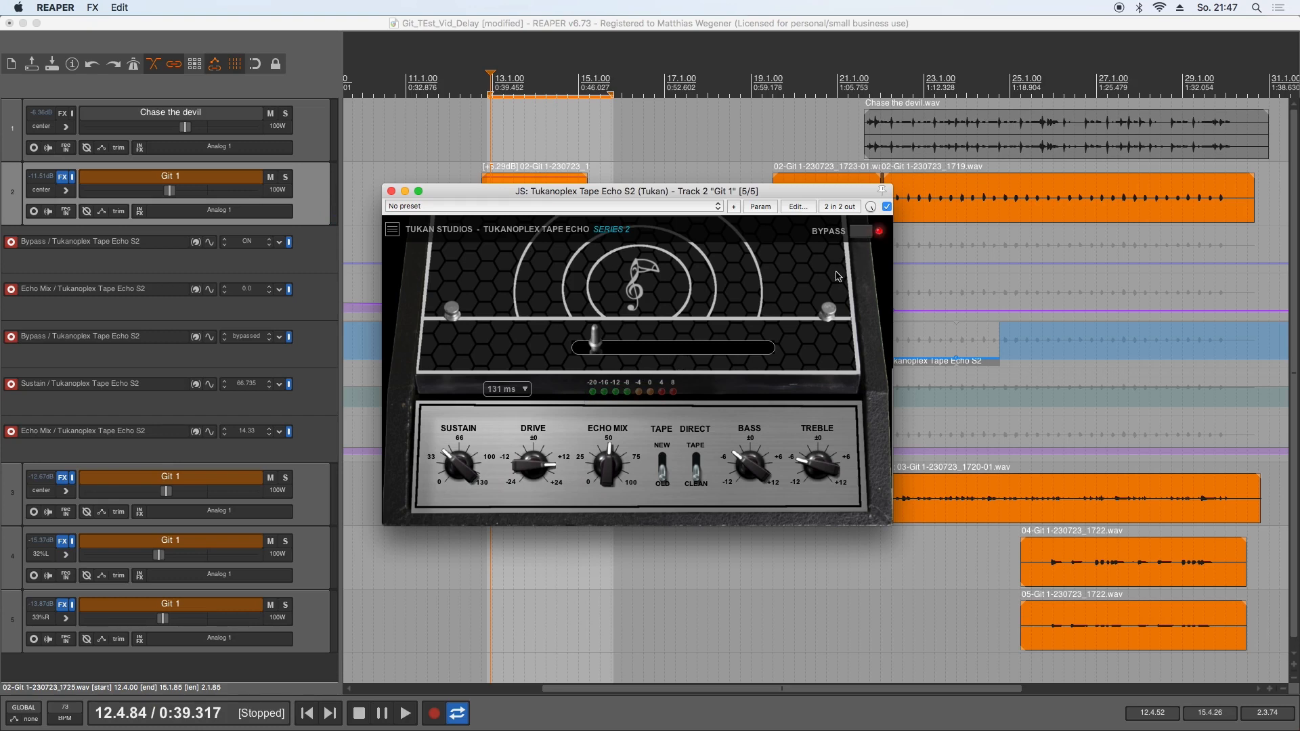
pyautogui.moveTo(791, 285)
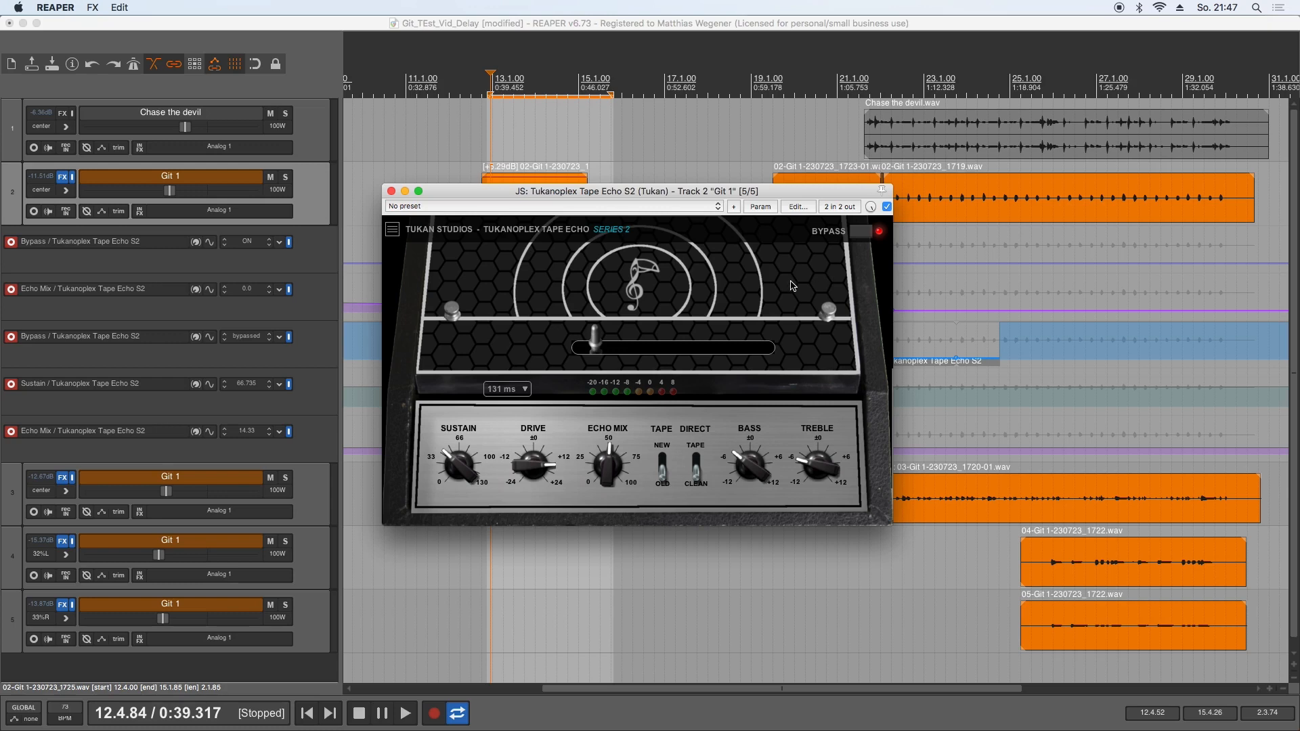
pyautogui.click(403, 713)
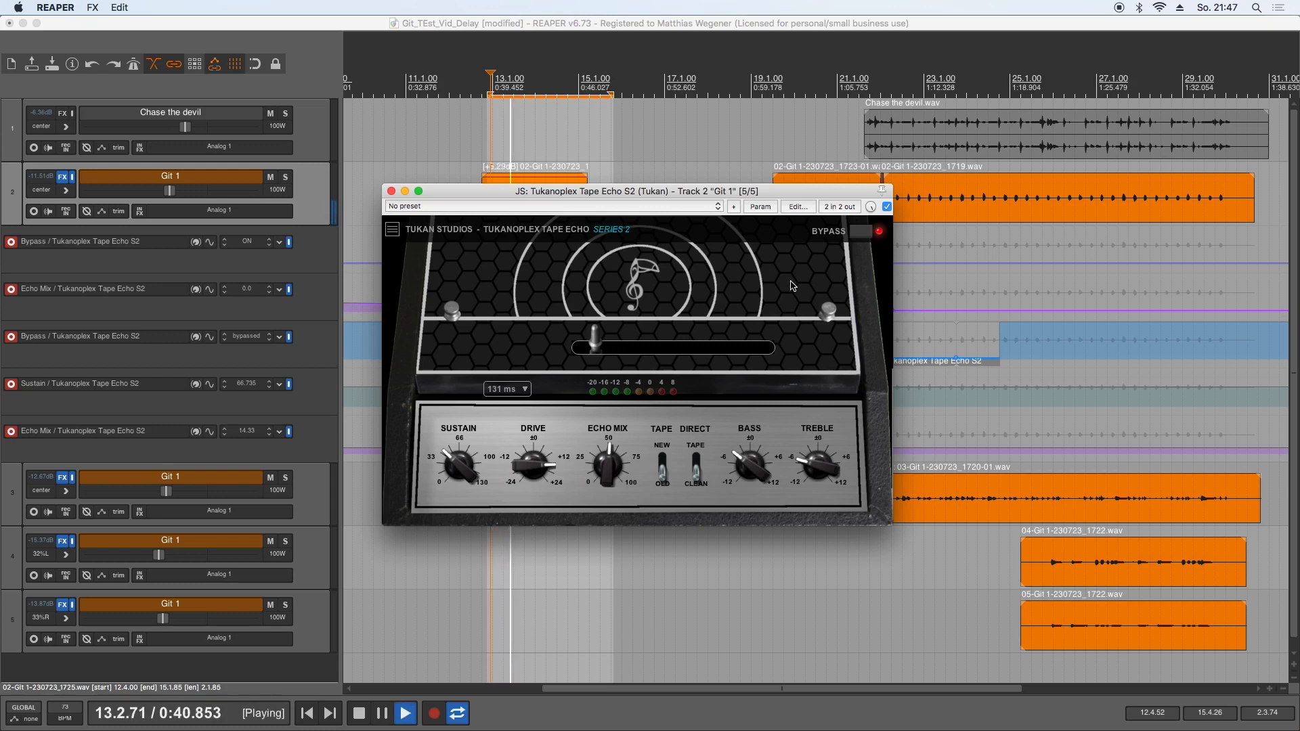
pyautogui.moveTo(809, 275)
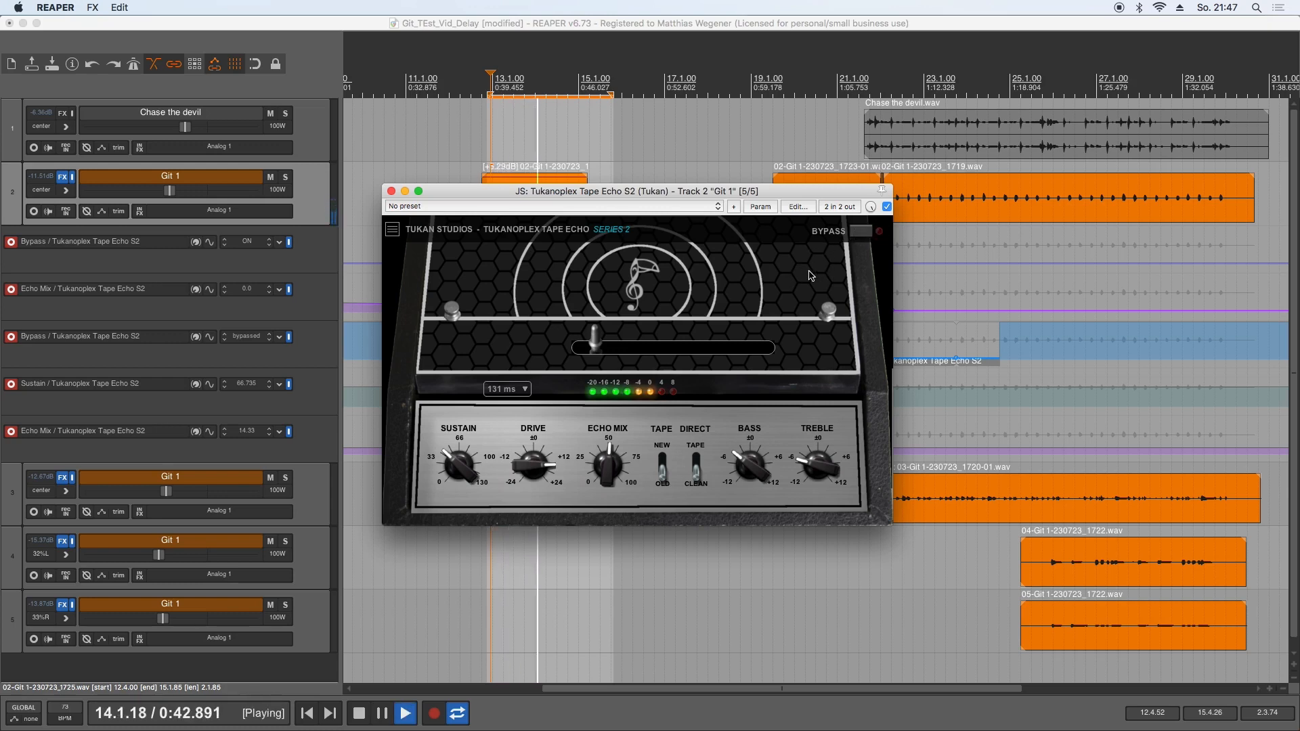
pyautogui.click(358, 713)
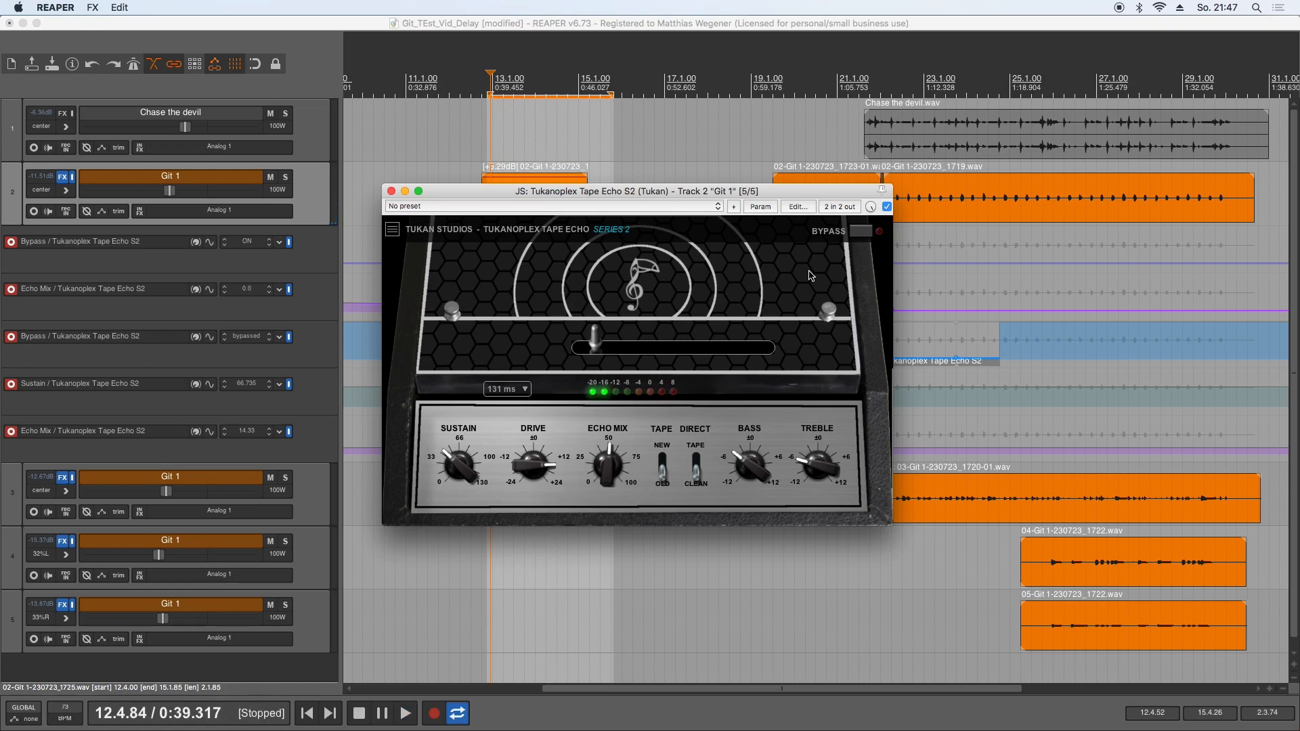
# Step: Lengthen the Git 1 echo delay to about 170 ms and audition it
pyautogui.moveTo(584, 346); pyautogui.dragTo(593, 347)
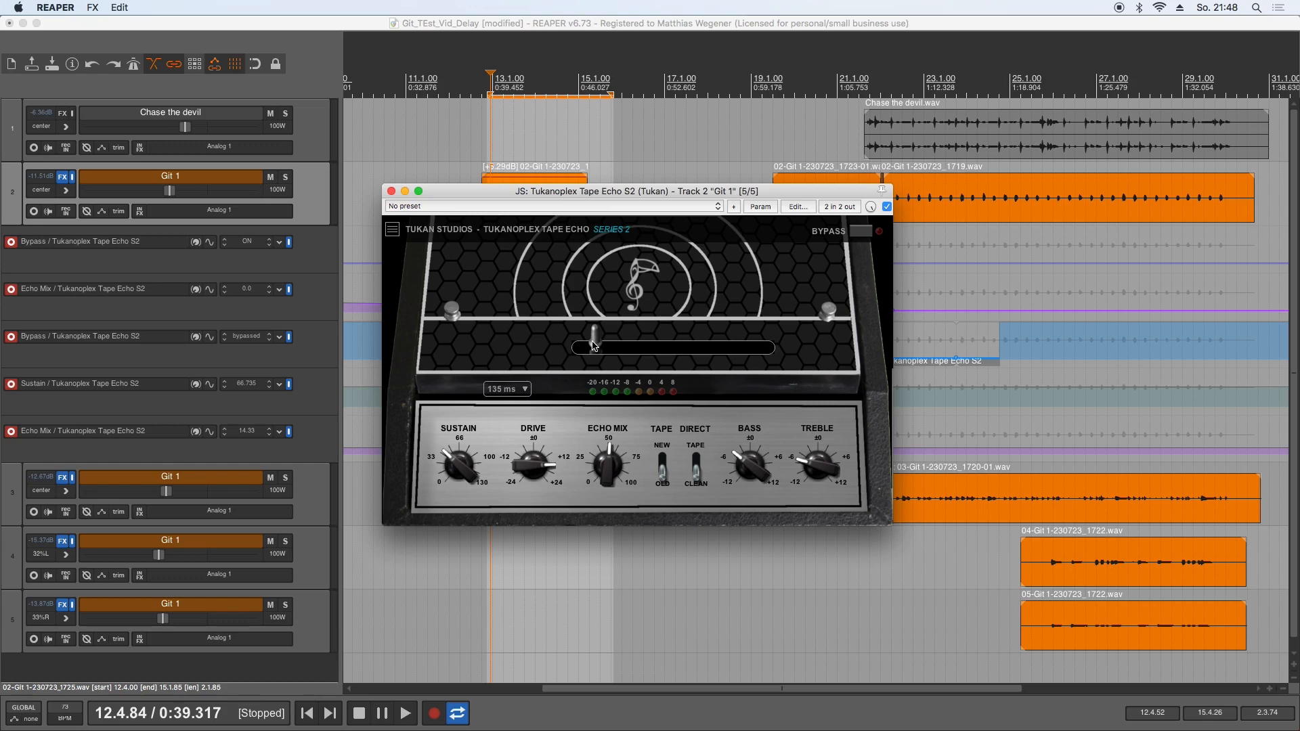
pyautogui.moveTo(591, 347); pyautogui.dragTo(600, 347)
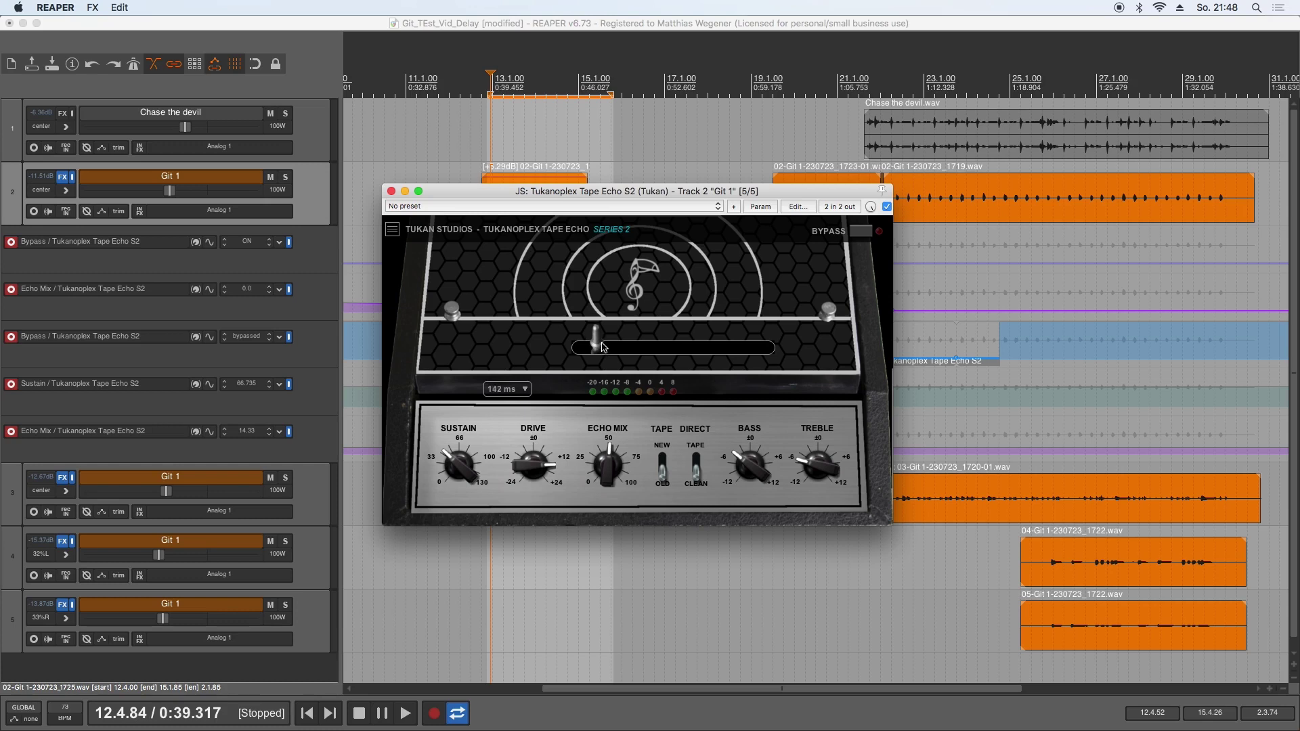
pyautogui.moveTo(595, 347); pyautogui.dragTo(587, 348)
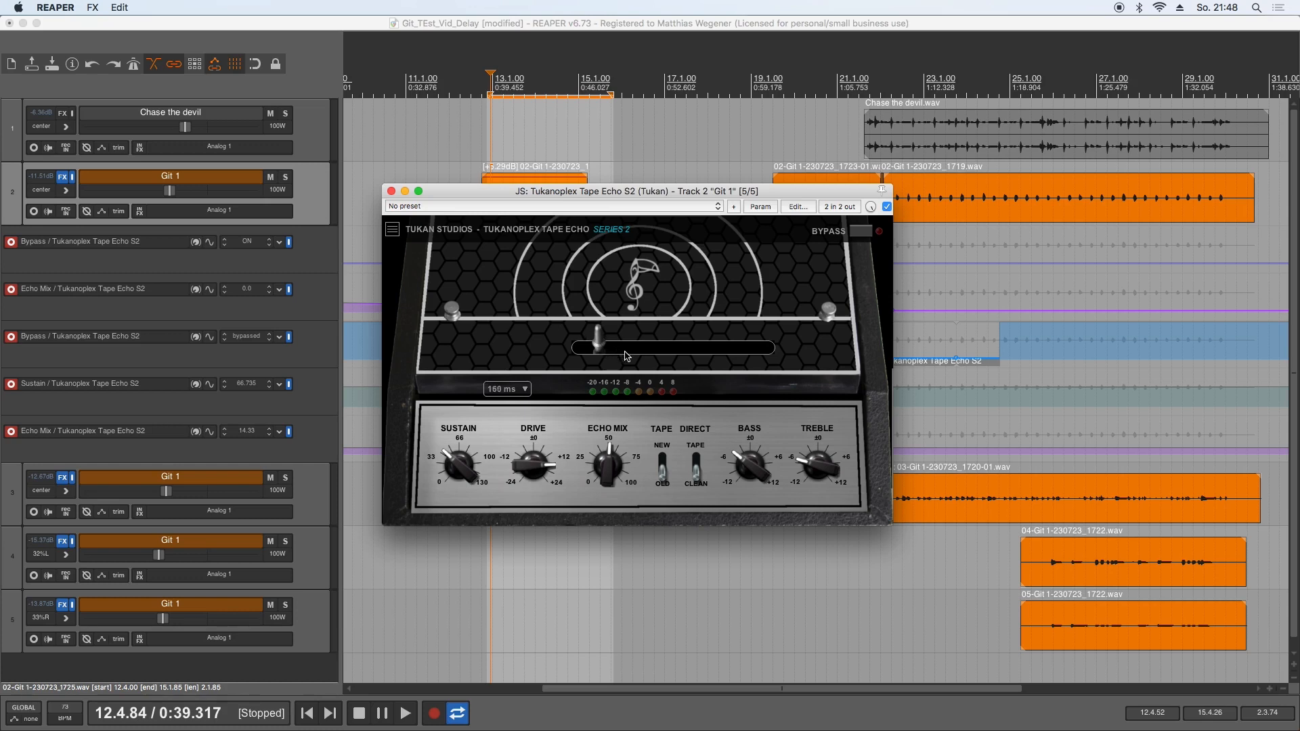
pyautogui.moveTo(590, 346); pyautogui.dragTo(599, 347)
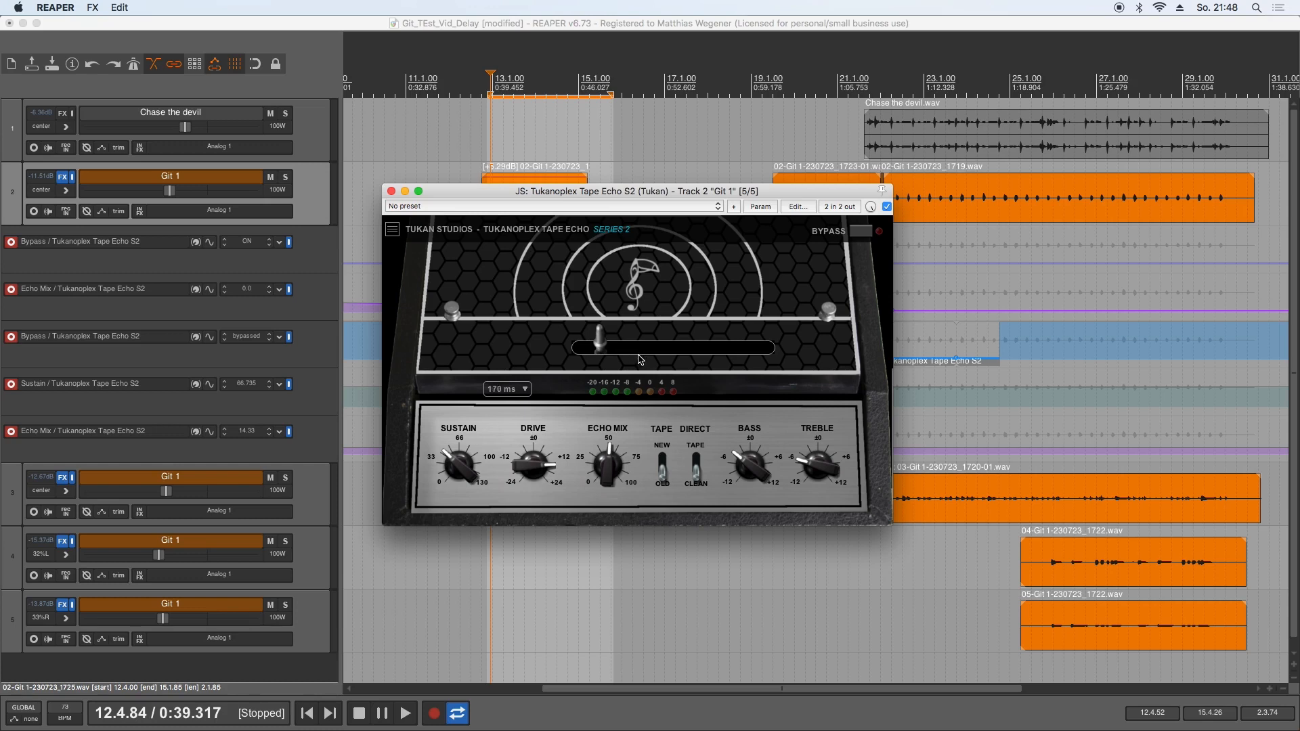
pyautogui.click(404, 713)
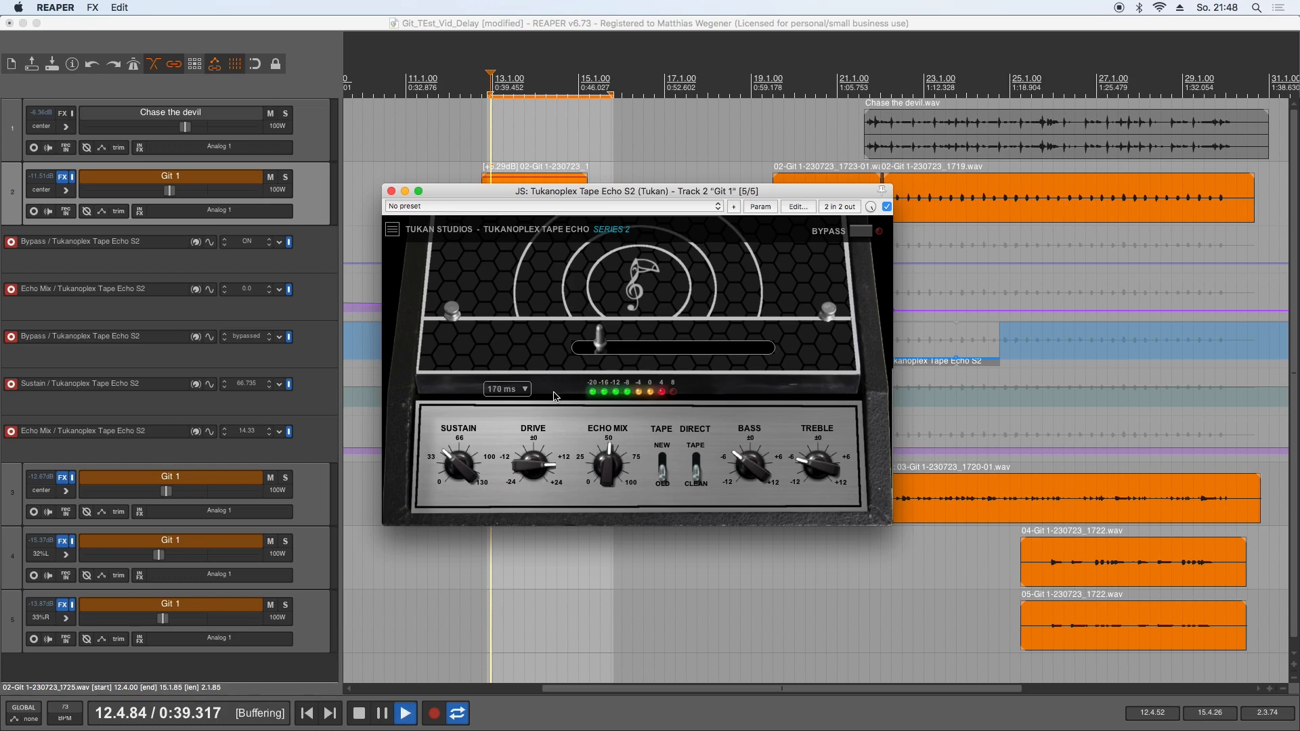
pyautogui.click(402, 713)
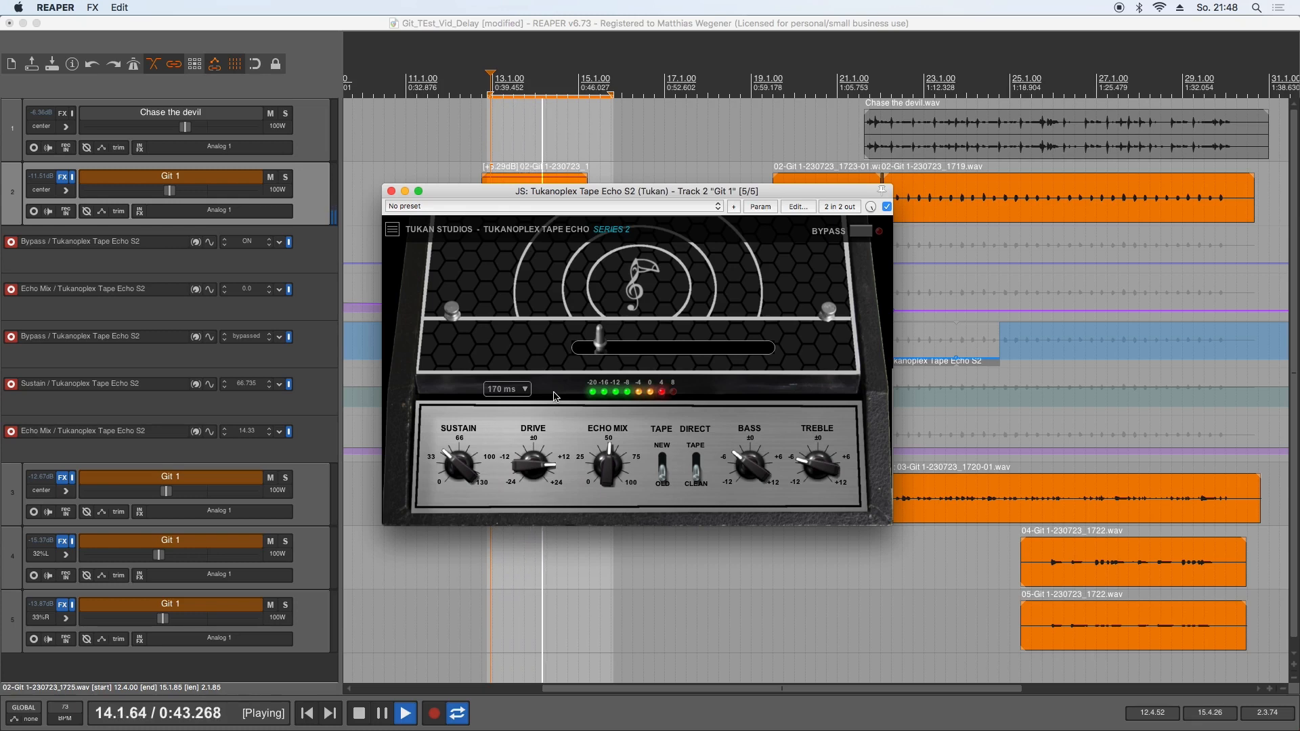
pyautogui.click(363, 712)
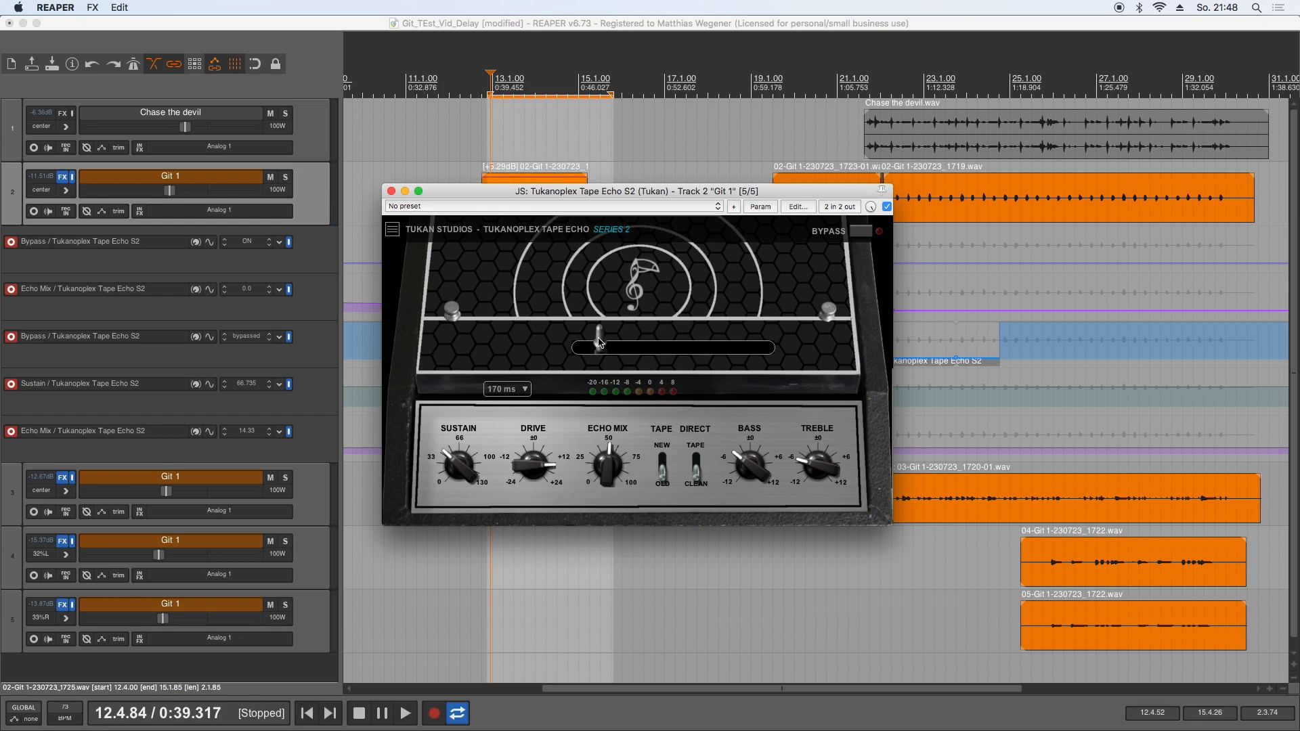
# Step: Sweep the delay time between roughly 180 and 680 ms, settling on 253 ms
pyautogui.moveTo(599, 347); pyautogui.dragTo(662, 346)
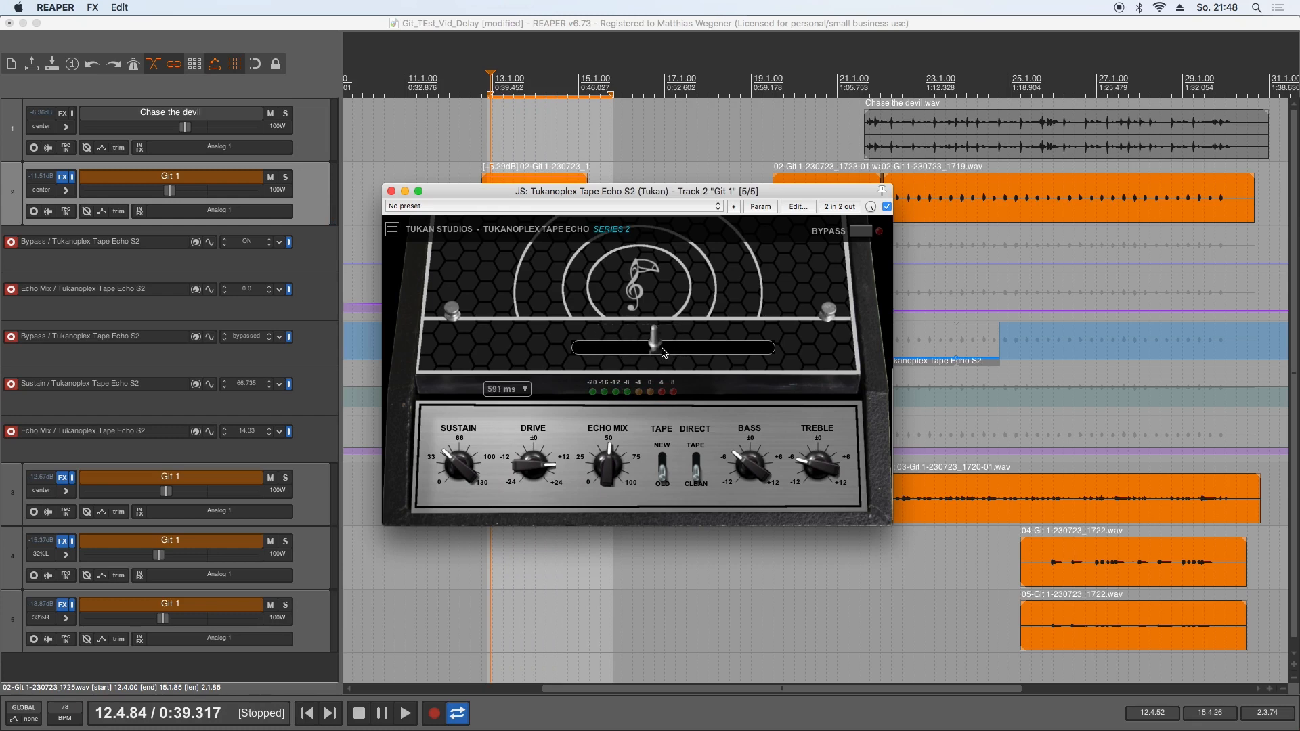
pyautogui.moveTo(664, 346); pyautogui.dragTo(672, 347)
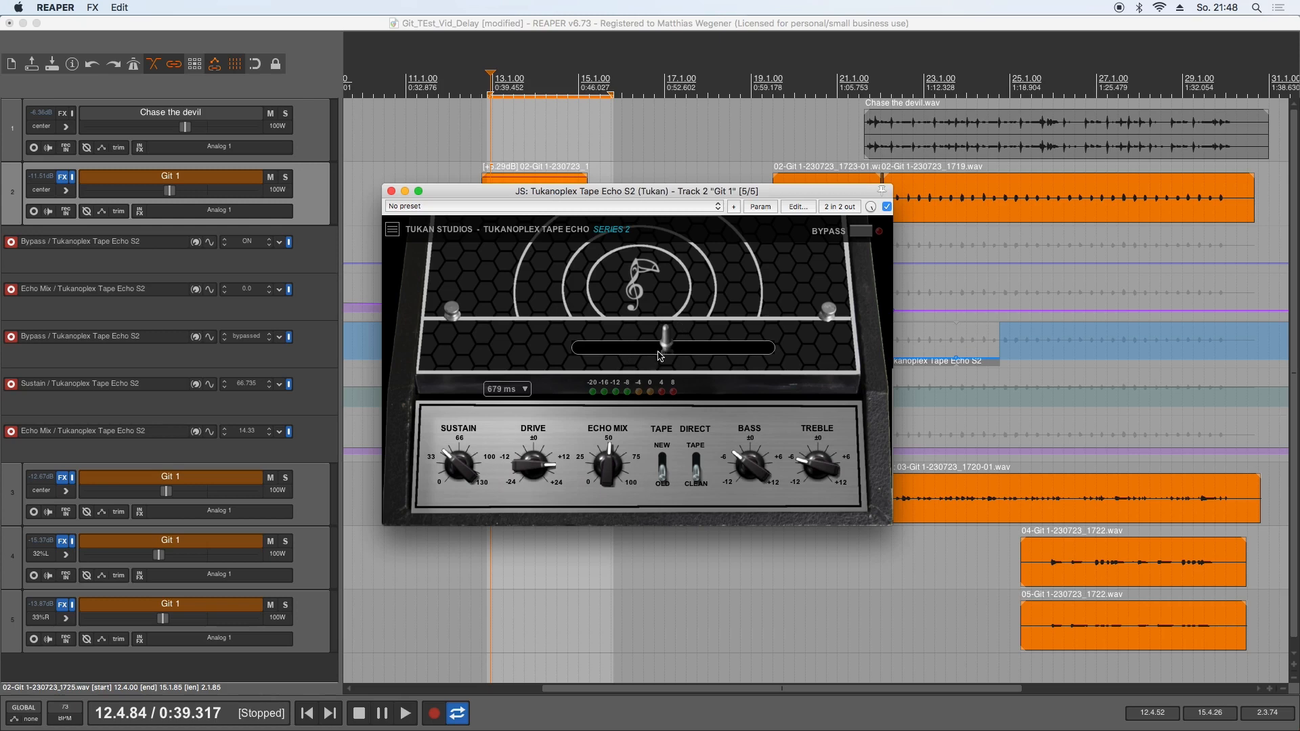
pyautogui.moveTo(664, 346); pyautogui.dragTo(597, 346)
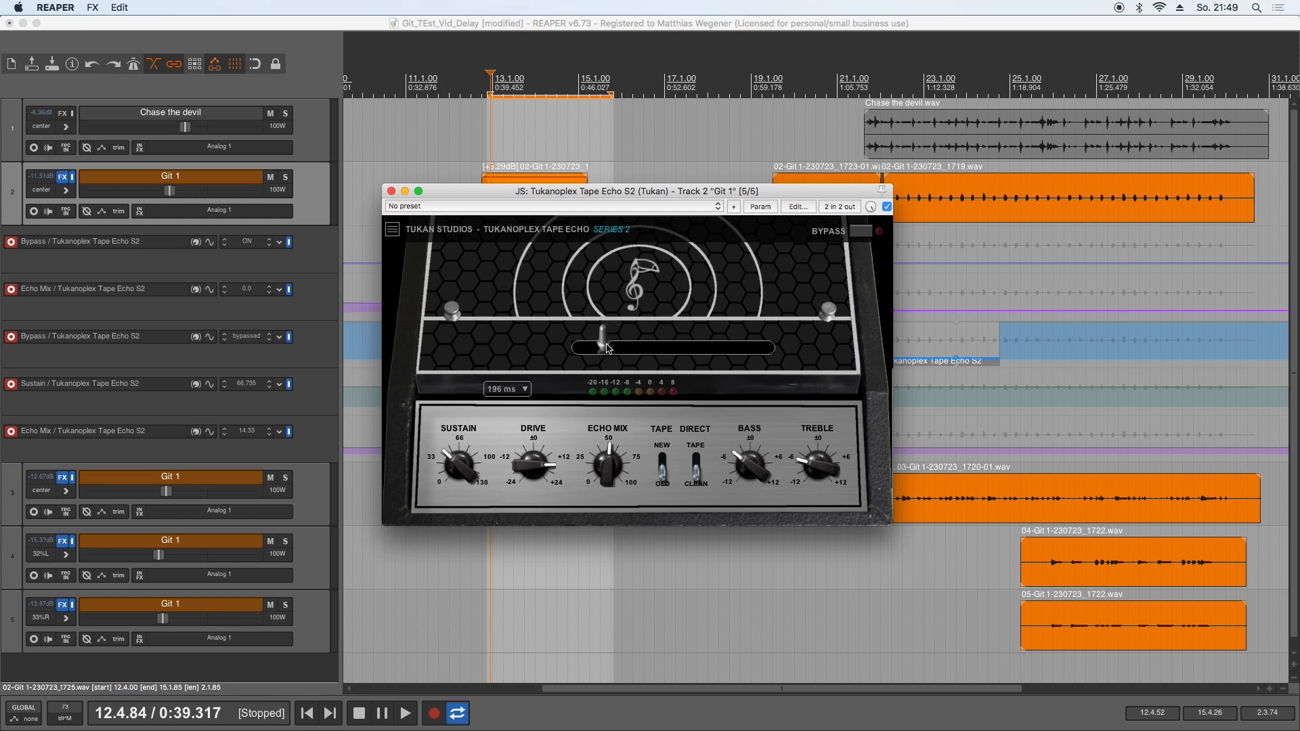
pyautogui.moveTo(599, 347); pyautogui.dragTo(615, 352)
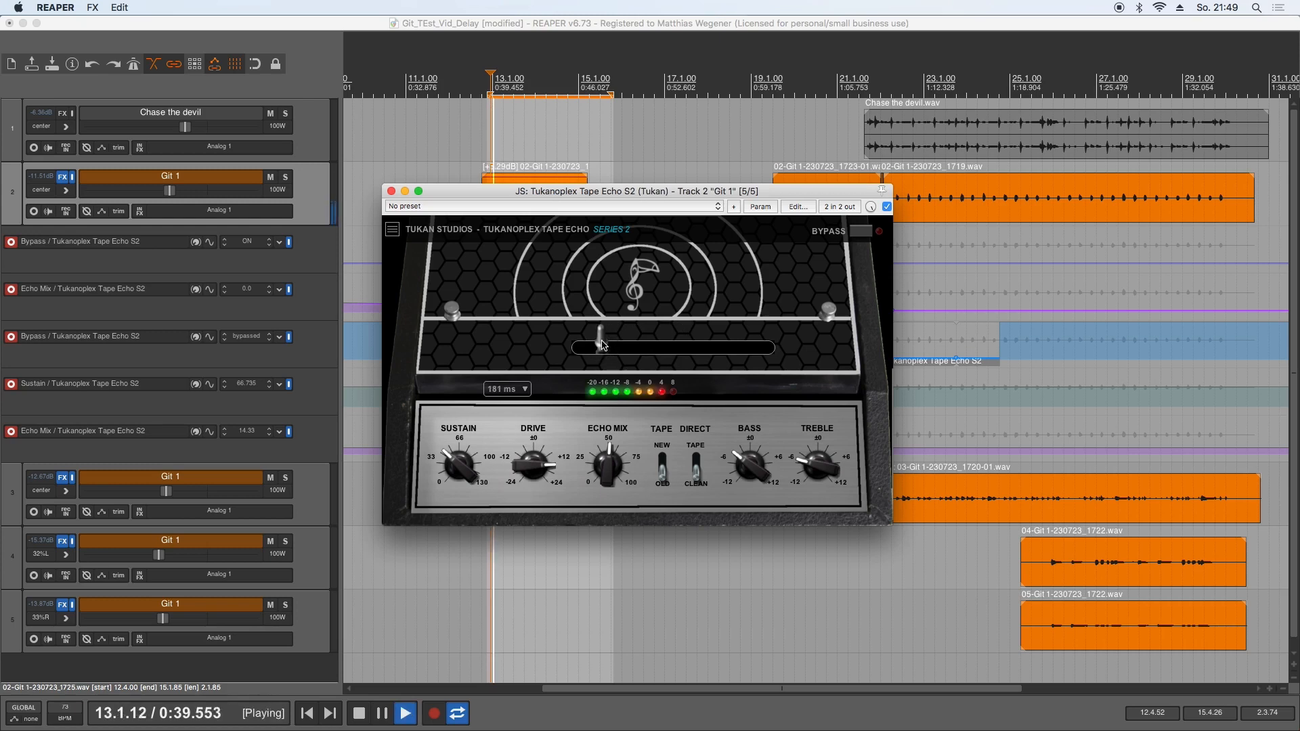
pyautogui.moveTo(599, 347); pyautogui.dragTo(576, 346)
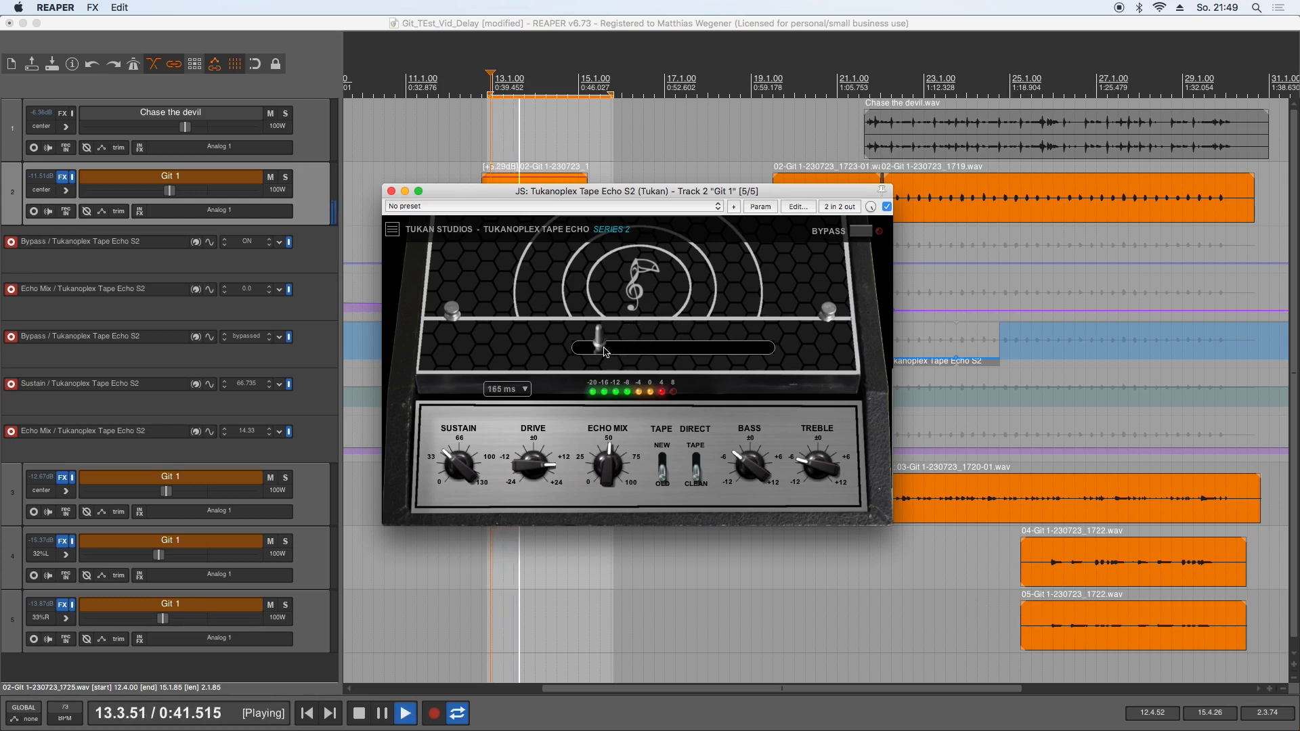
pyautogui.moveTo(580, 348); pyautogui.dragTo(612, 347)
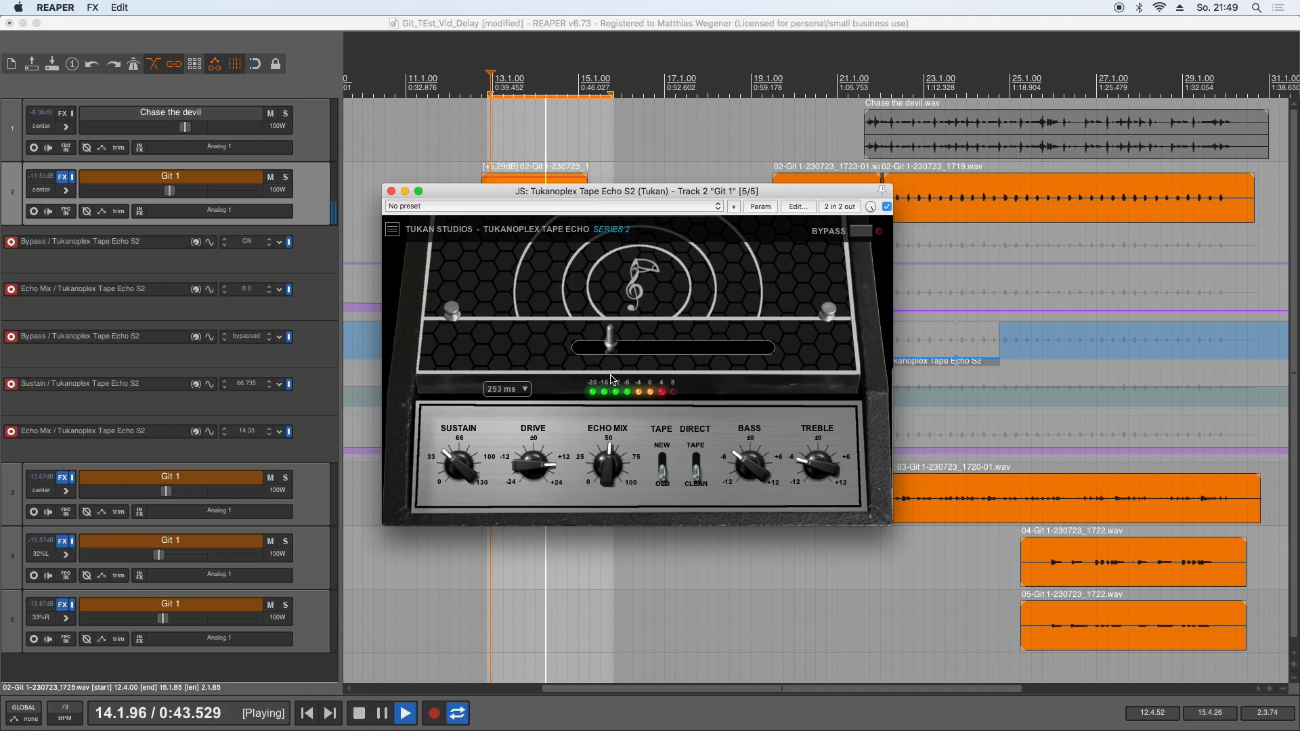
# Step: Stop playback and set the Git 1 tape echo Sustain to about 33
pyautogui.click(361, 713)
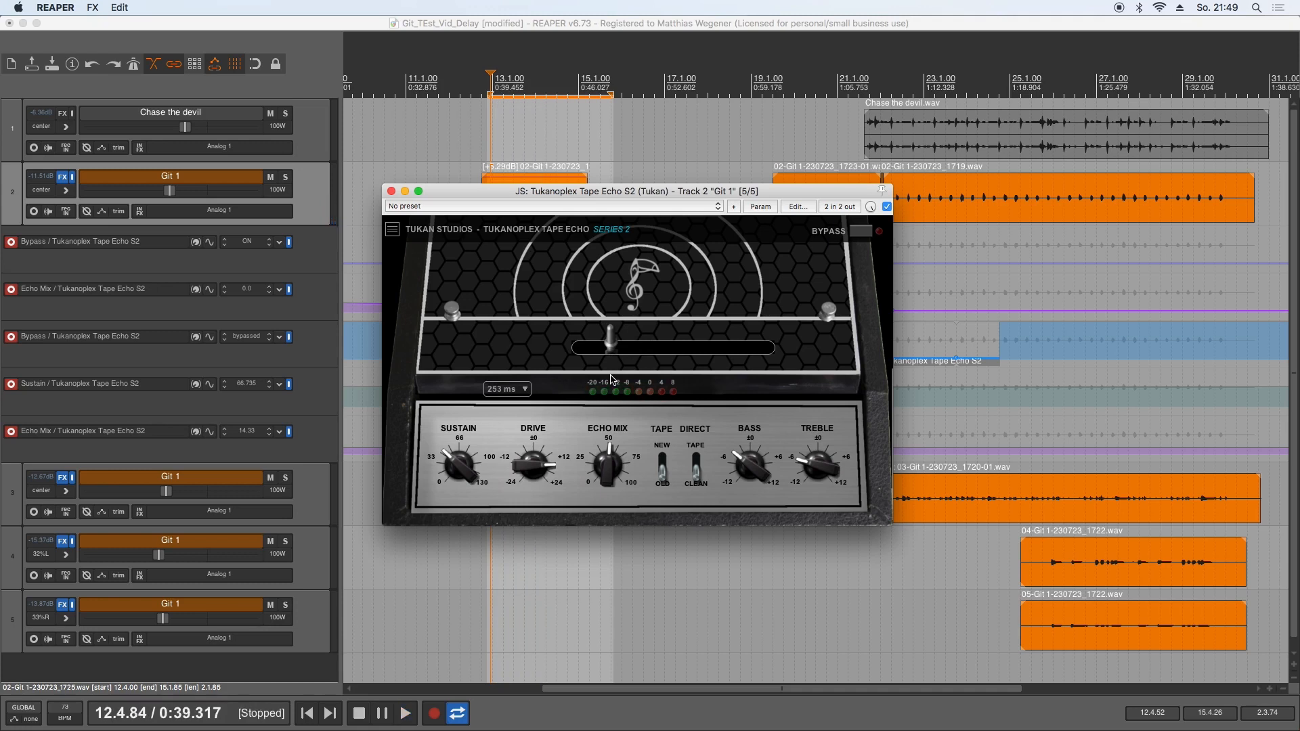
pyautogui.moveTo(460, 482)
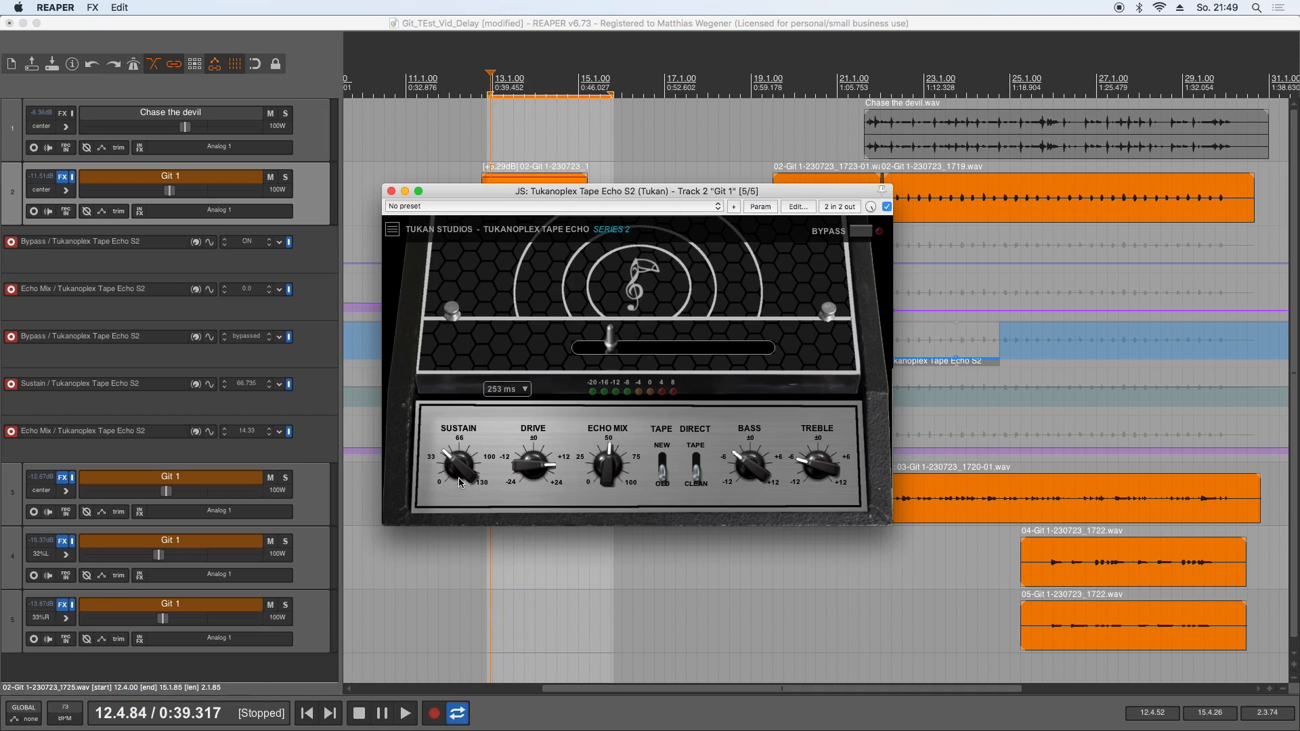
pyautogui.moveTo(458, 465); pyautogui.dragTo(459, 415)
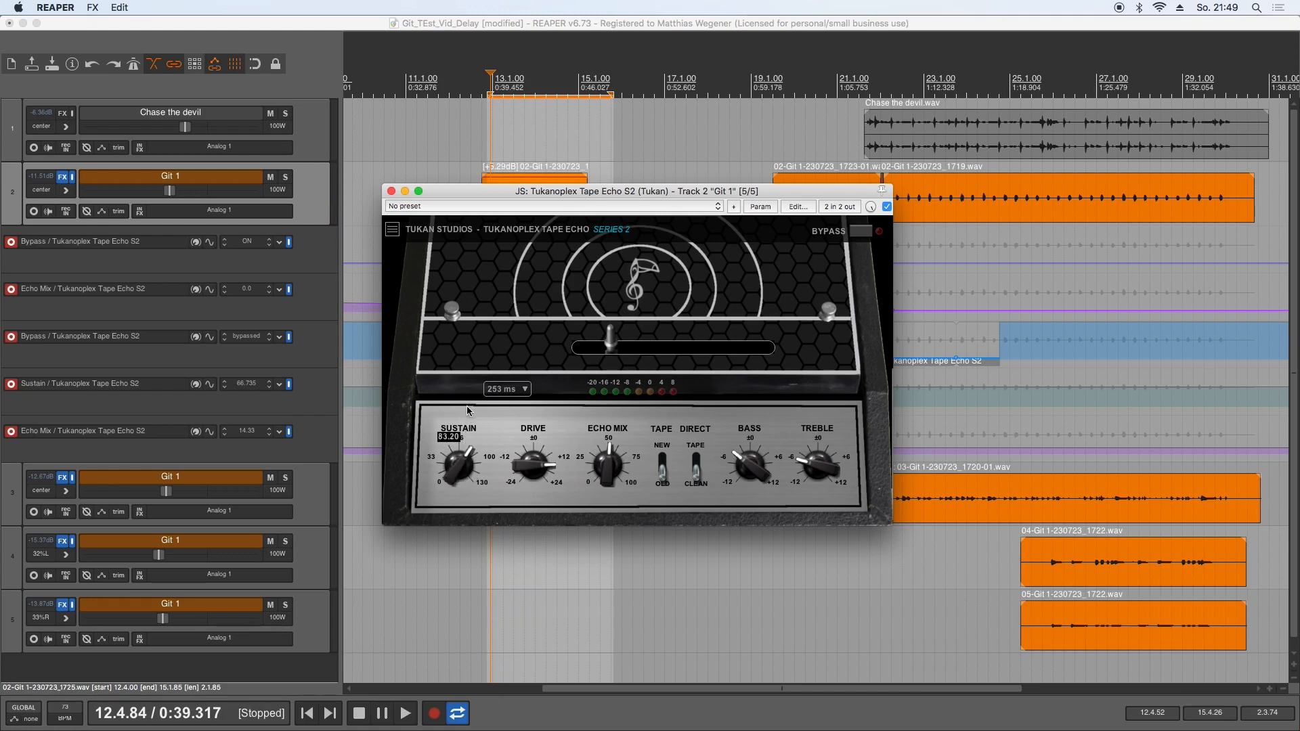
pyautogui.click(403, 712)
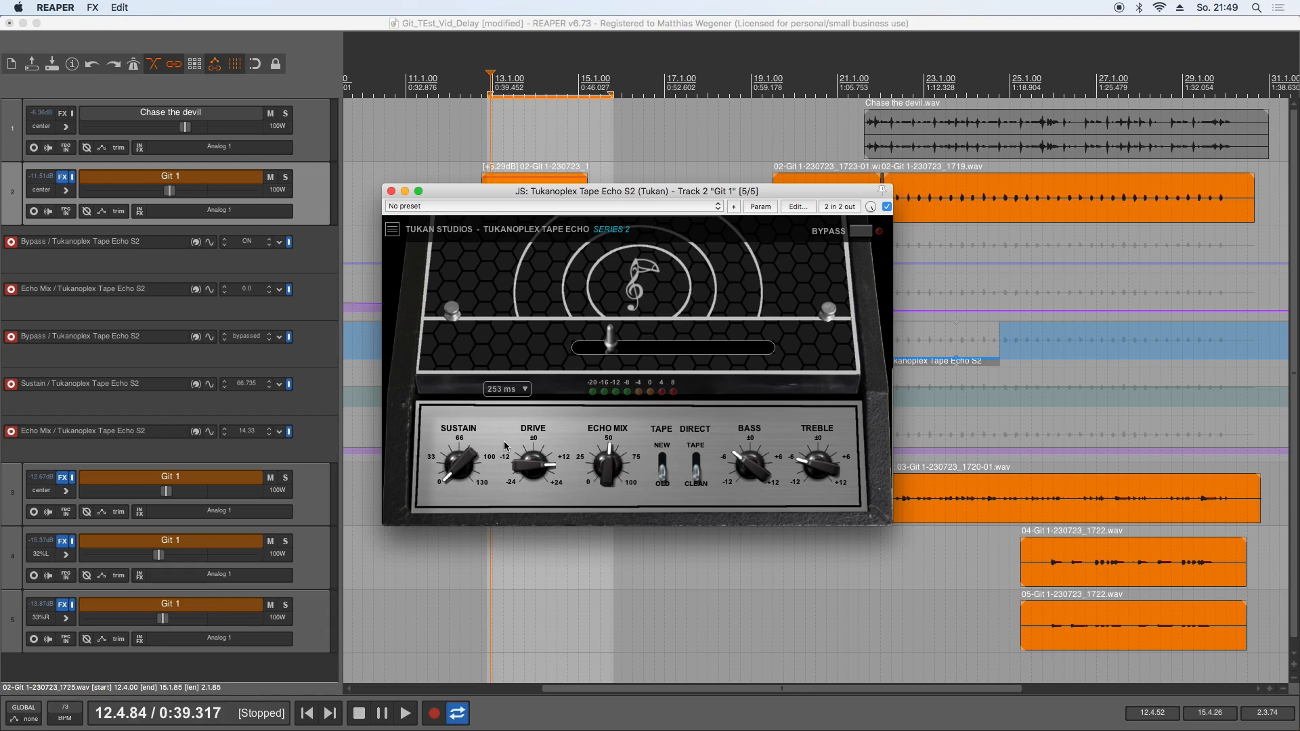
pyautogui.moveTo(535, 464); pyautogui.dragTo(543, 451)
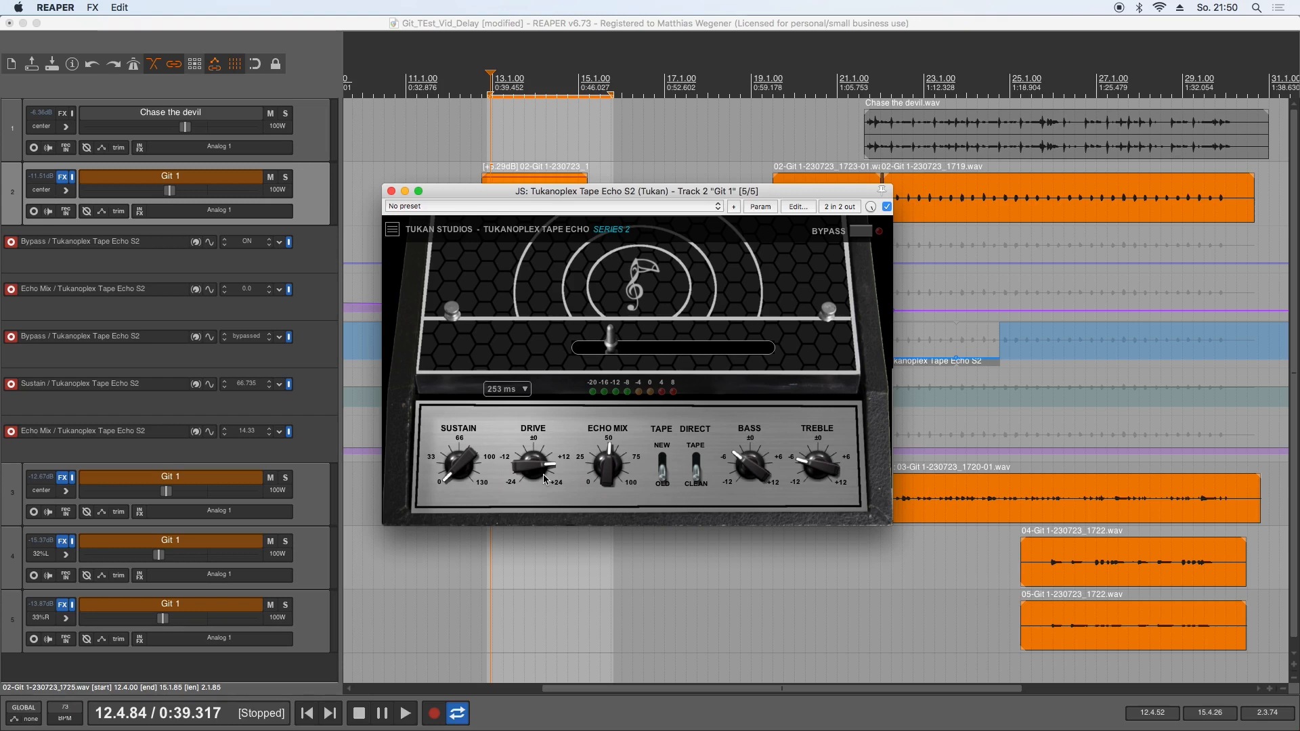
# Step: Set the Git 1 tape echo's Echo Mix to about 52
pyautogui.moveTo(608, 465); pyautogui.dragTo(608, 461)
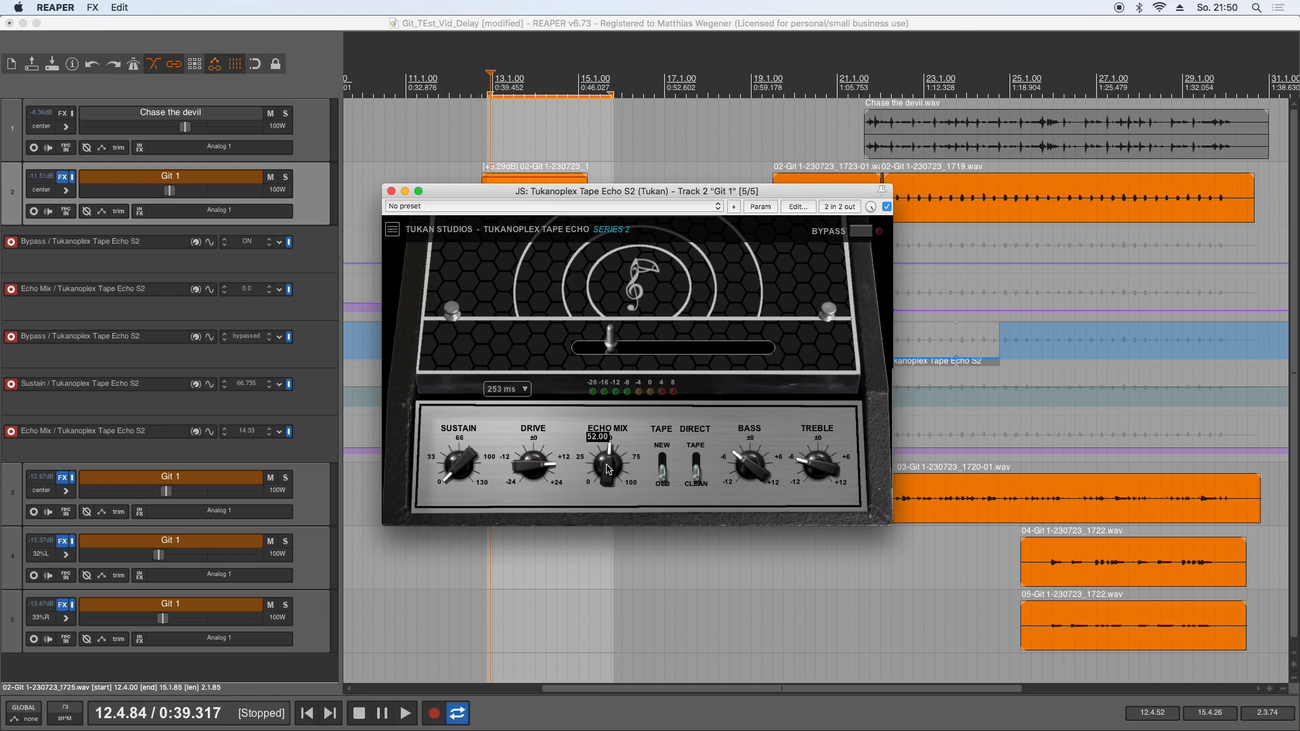
pyautogui.moveTo(609, 452); pyautogui.dragTo(612, 465)
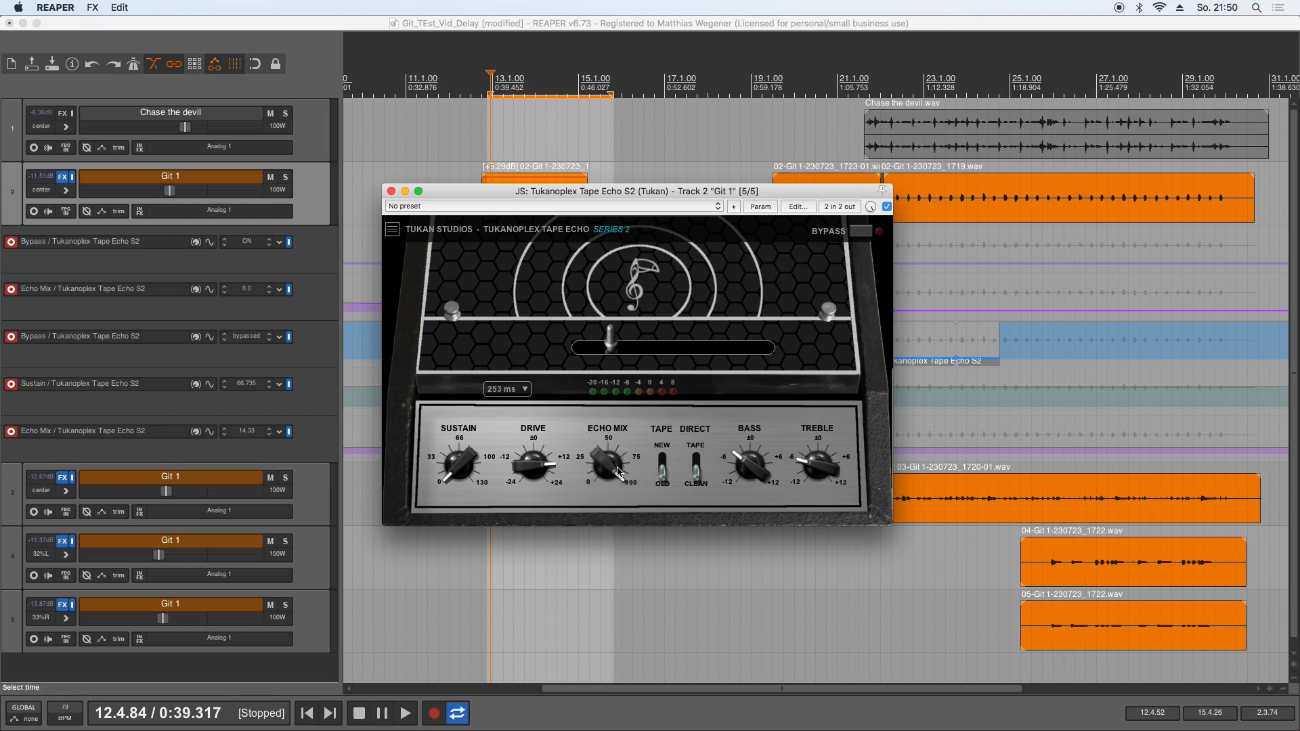
pyautogui.moveTo(605, 464); pyautogui.dragTo(606, 447)
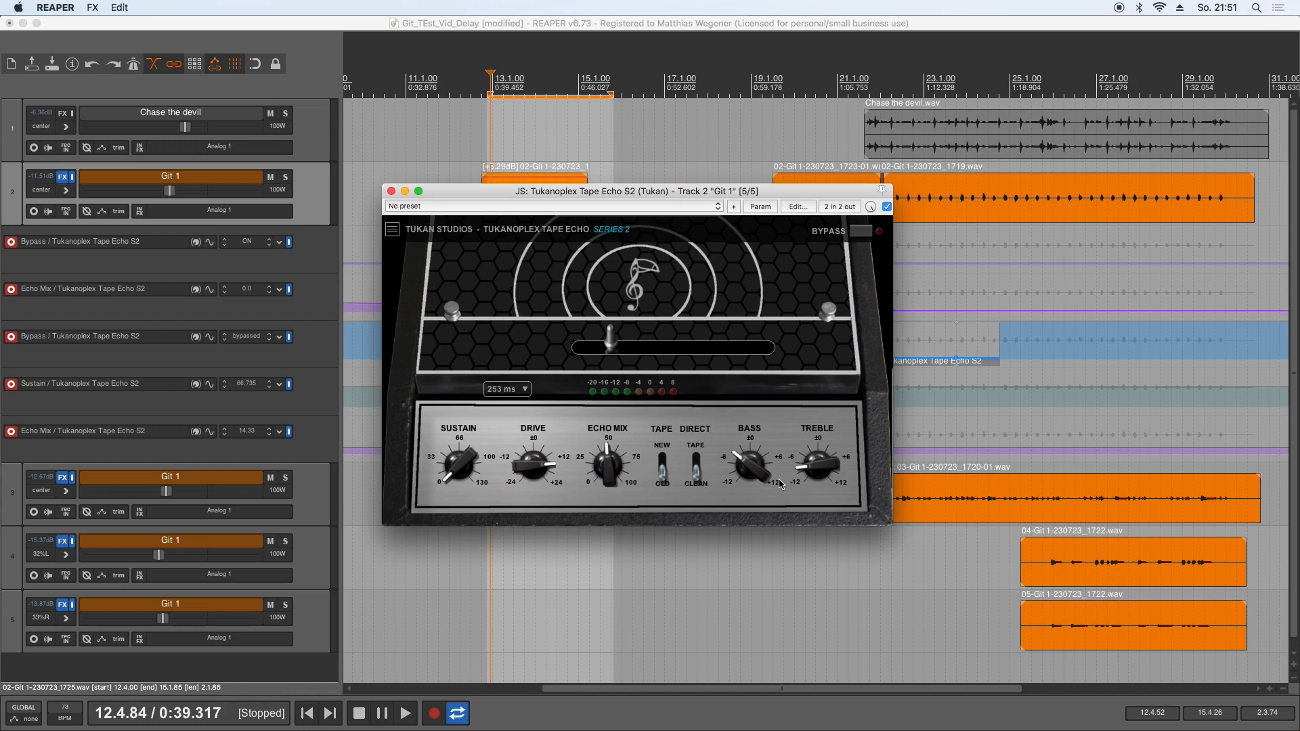
pyautogui.moveTo(776, 477)
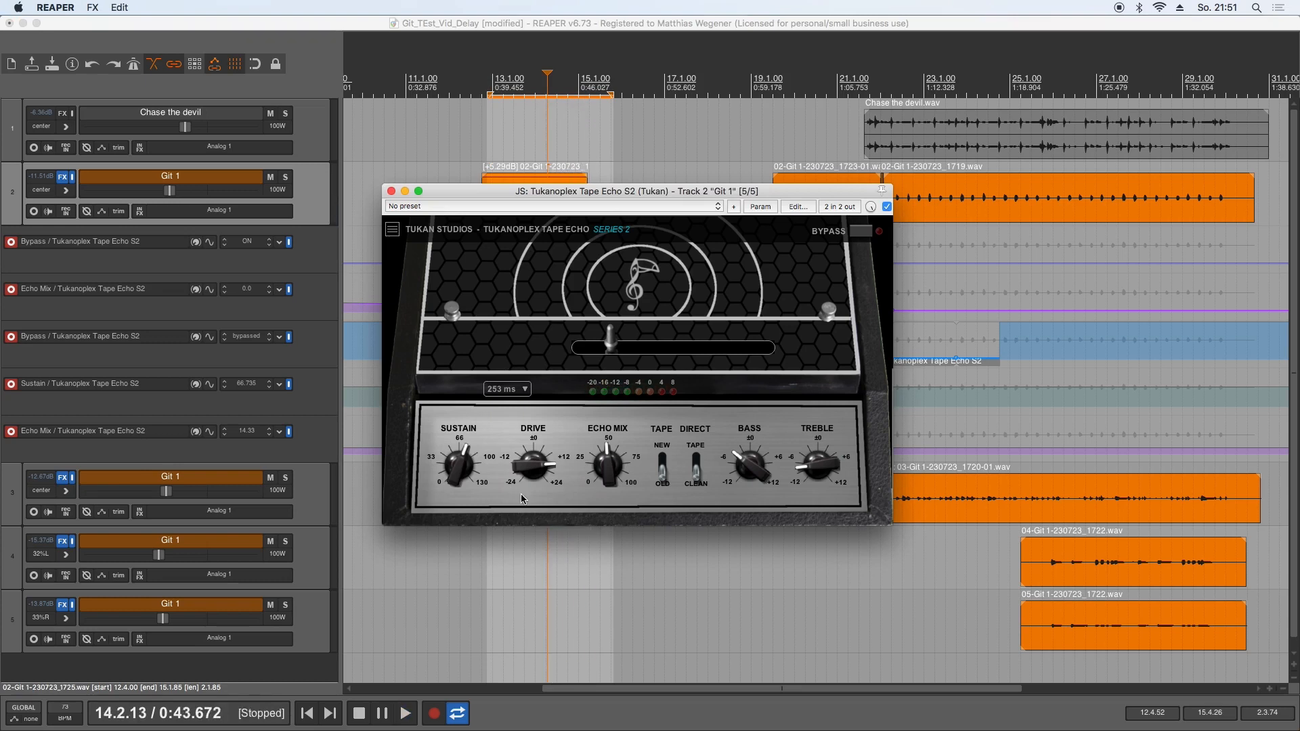
# Step: Raise Treble to about +6 and audition the change
pyautogui.moveTo(818, 465); pyautogui.dragTo(820, 451)
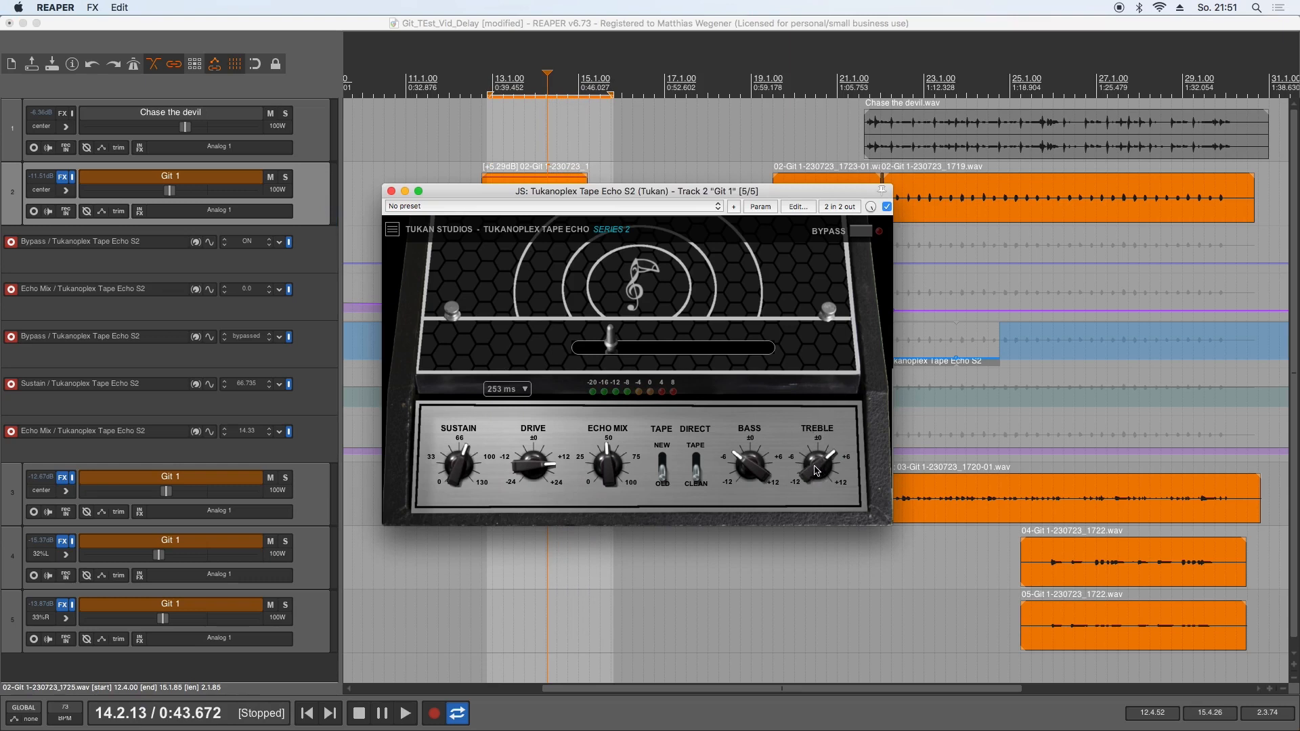
pyautogui.click(401, 712)
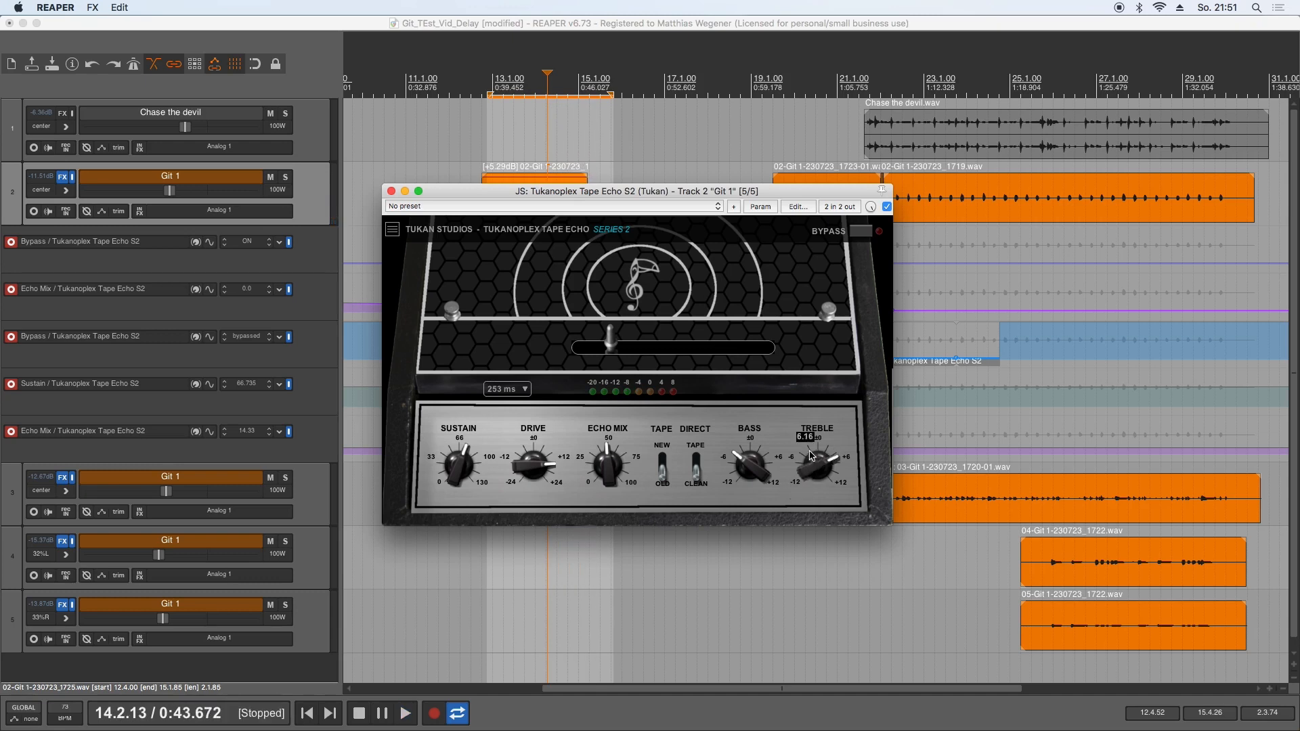
pyautogui.click(403, 713)
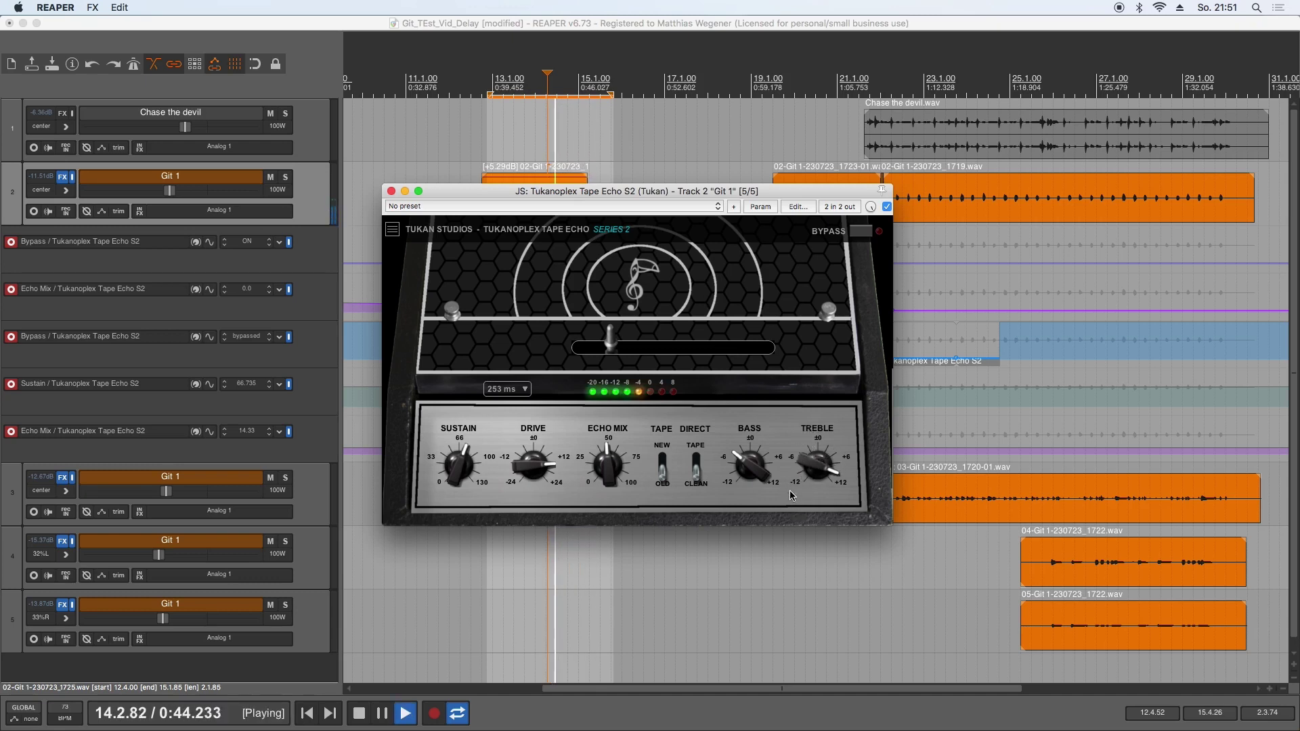
pyautogui.click(362, 712)
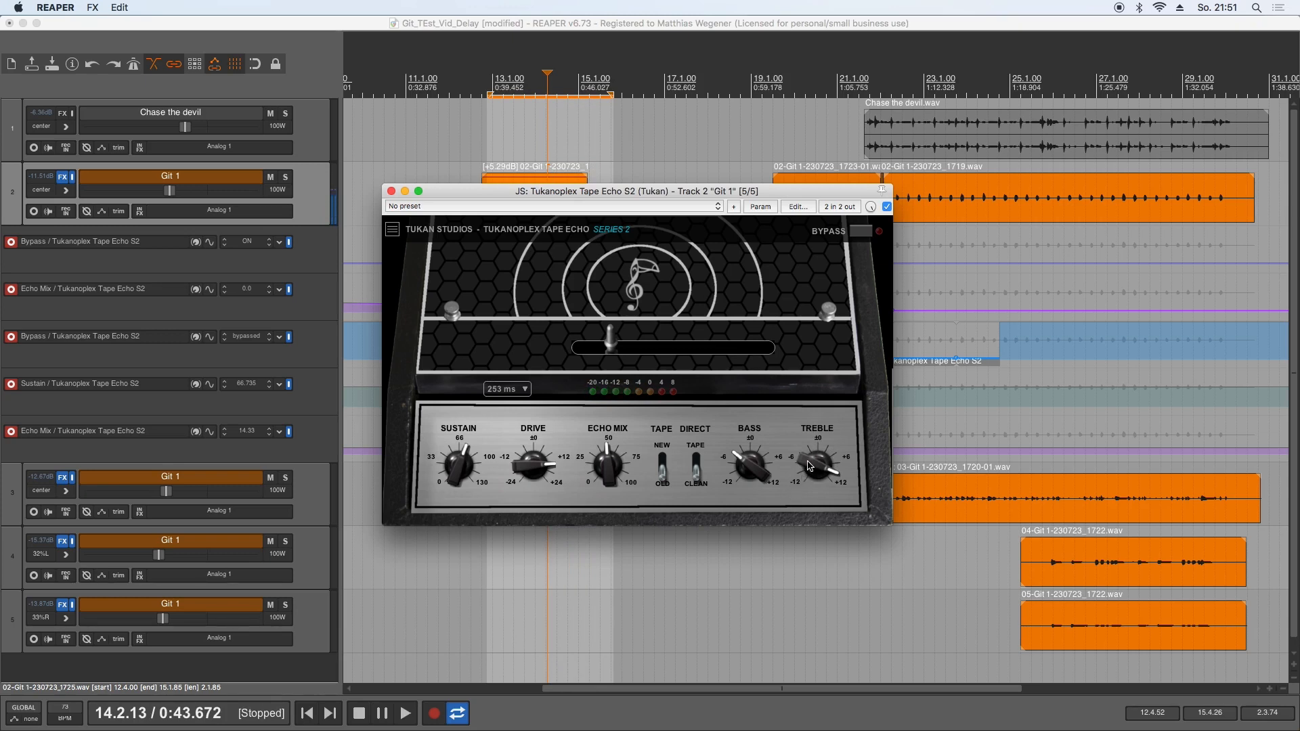
pyautogui.moveTo(817, 465); pyautogui.dragTo(817, 497)
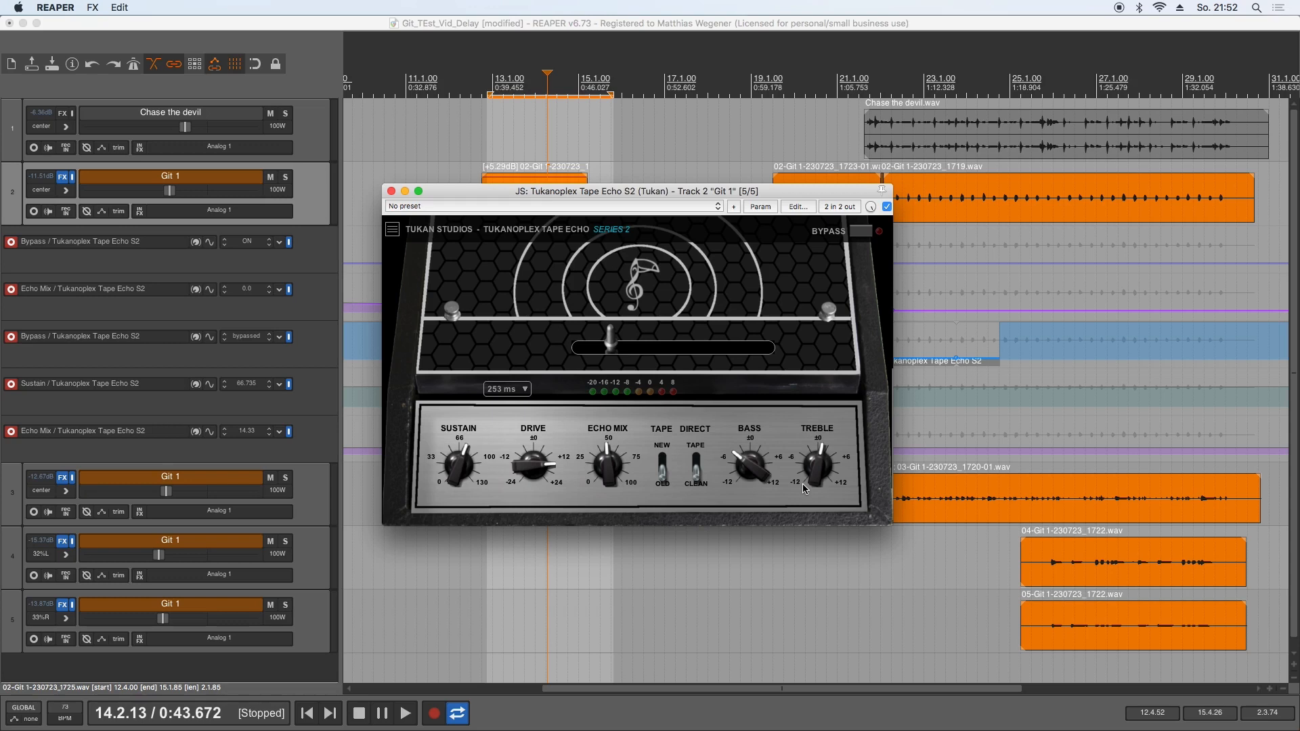
pyautogui.moveTo(817, 473)
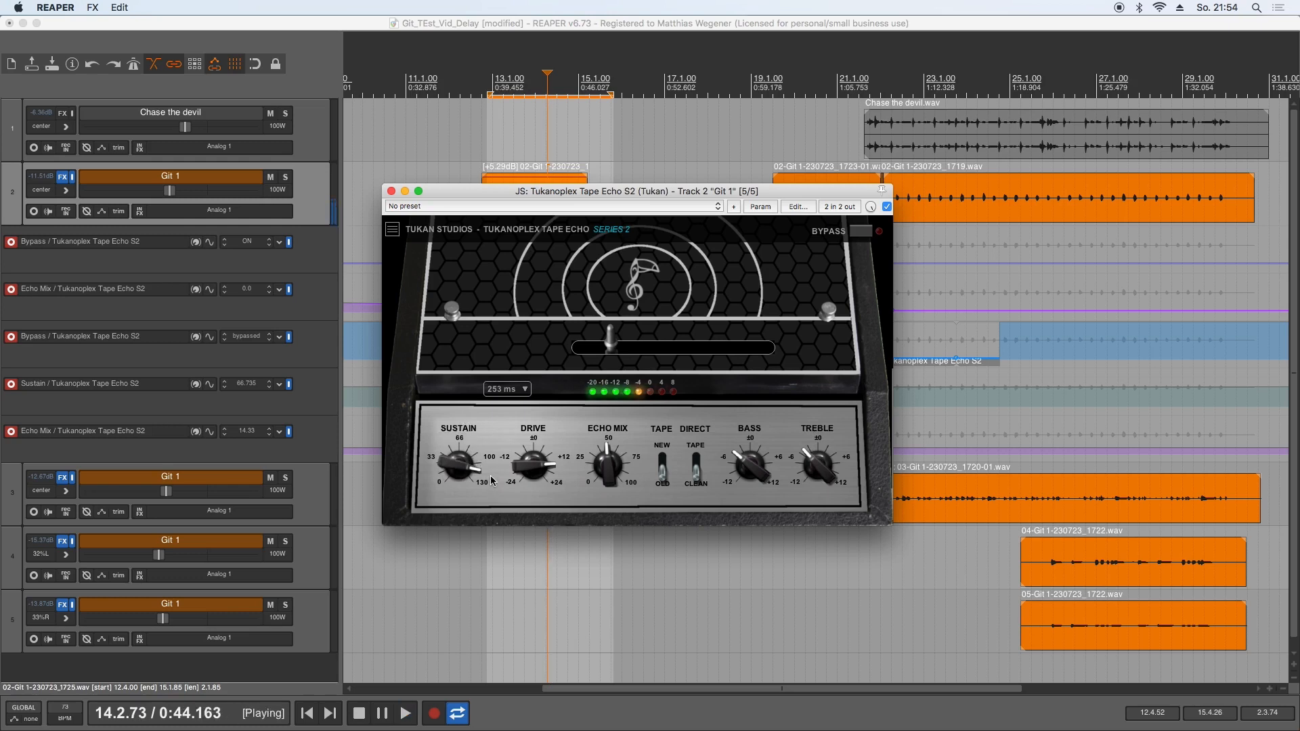
# Step: Stop playback and raise the tape echo Sustain to roughly 109
pyautogui.click(367, 711)
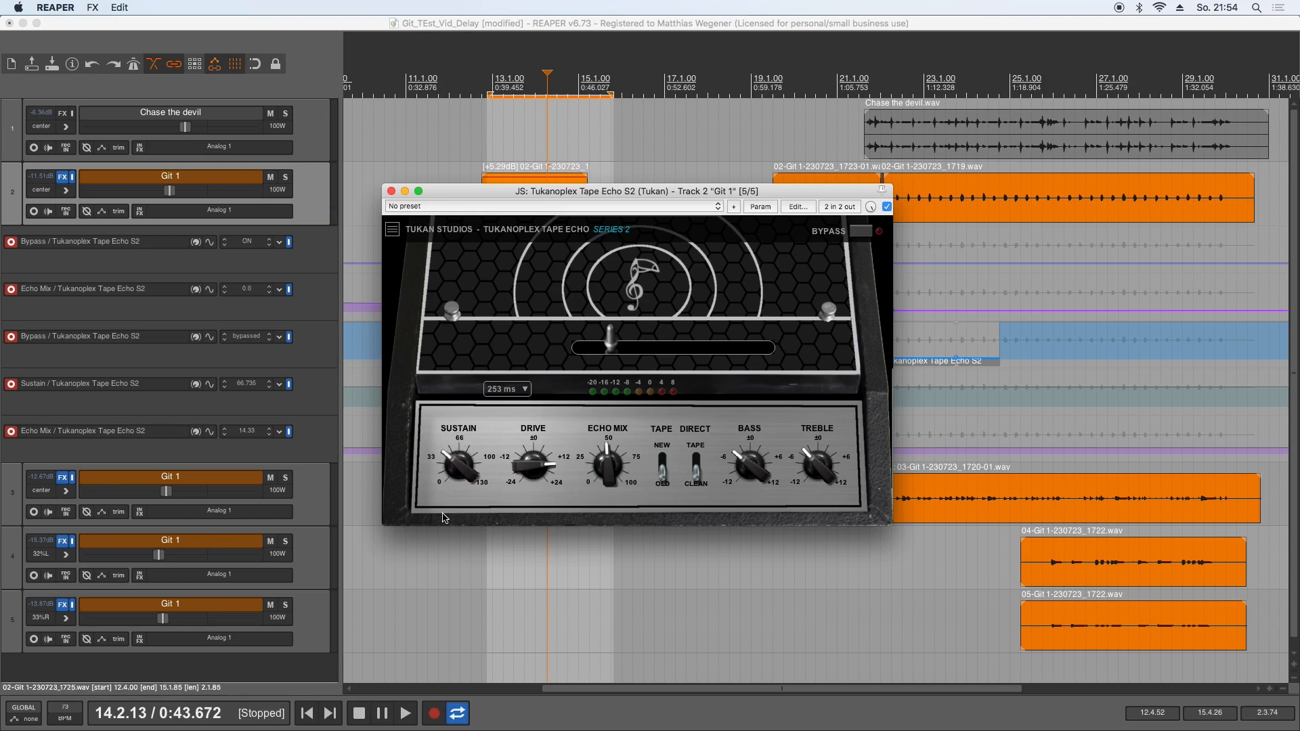
pyautogui.moveTo(613, 333)
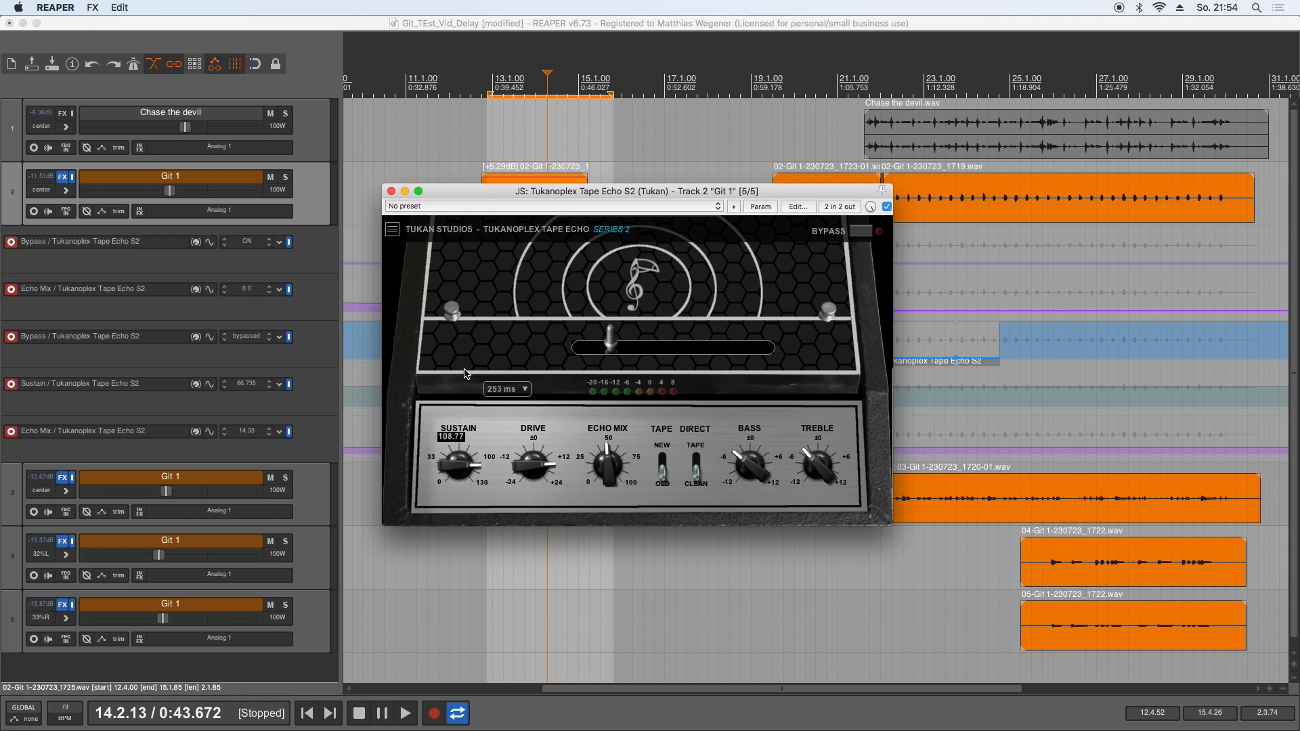
pyautogui.click(402, 712)
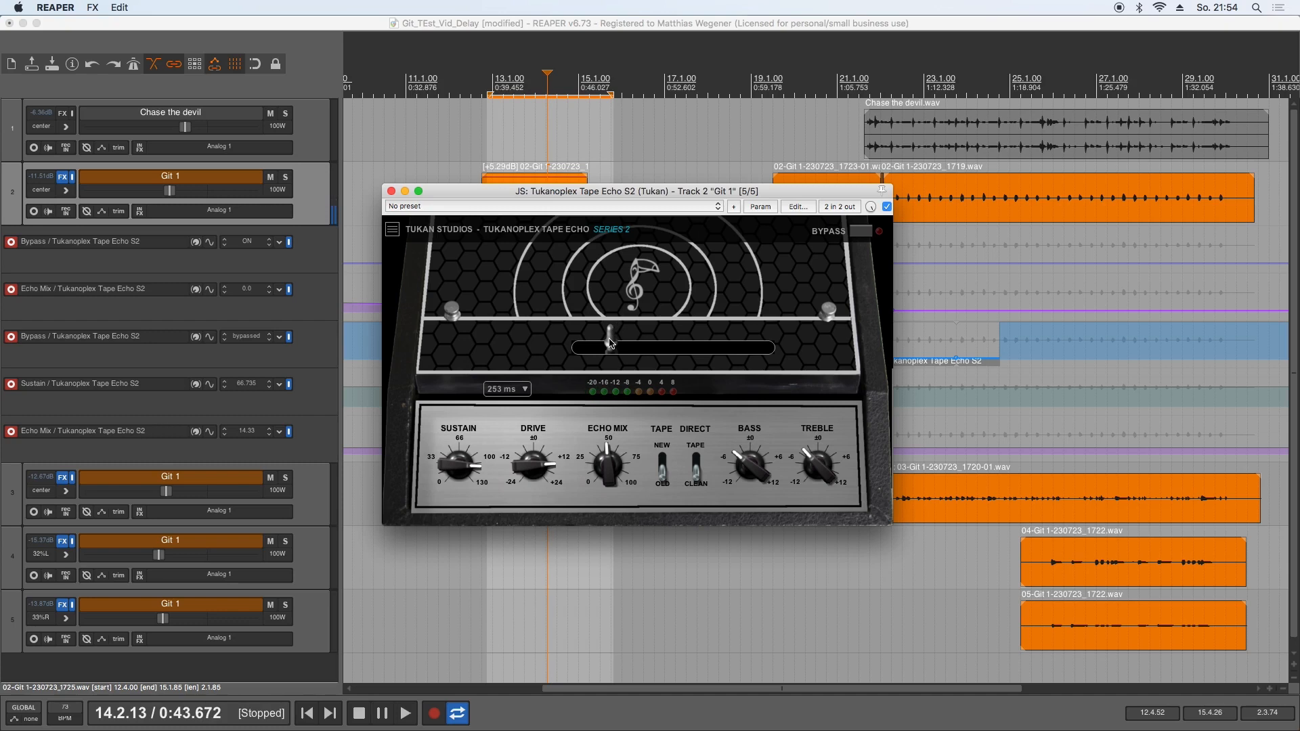
# Step: Drag the Git 1 echo delay slider back and forth to audition several delay times
pyautogui.moveTo(609, 346); pyautogui.dragTo(634, 347)
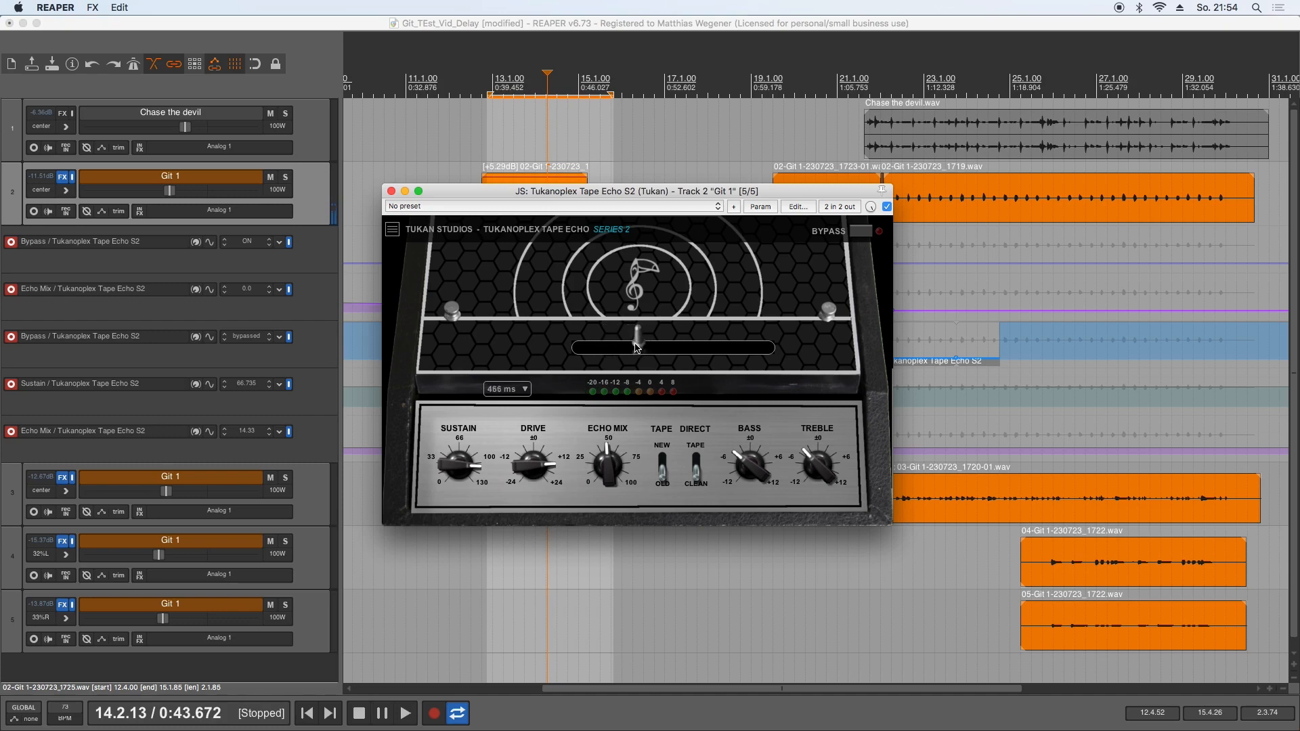
pyautogui.moveTo(634, 348); pyautogui.dragTo(599, 347)
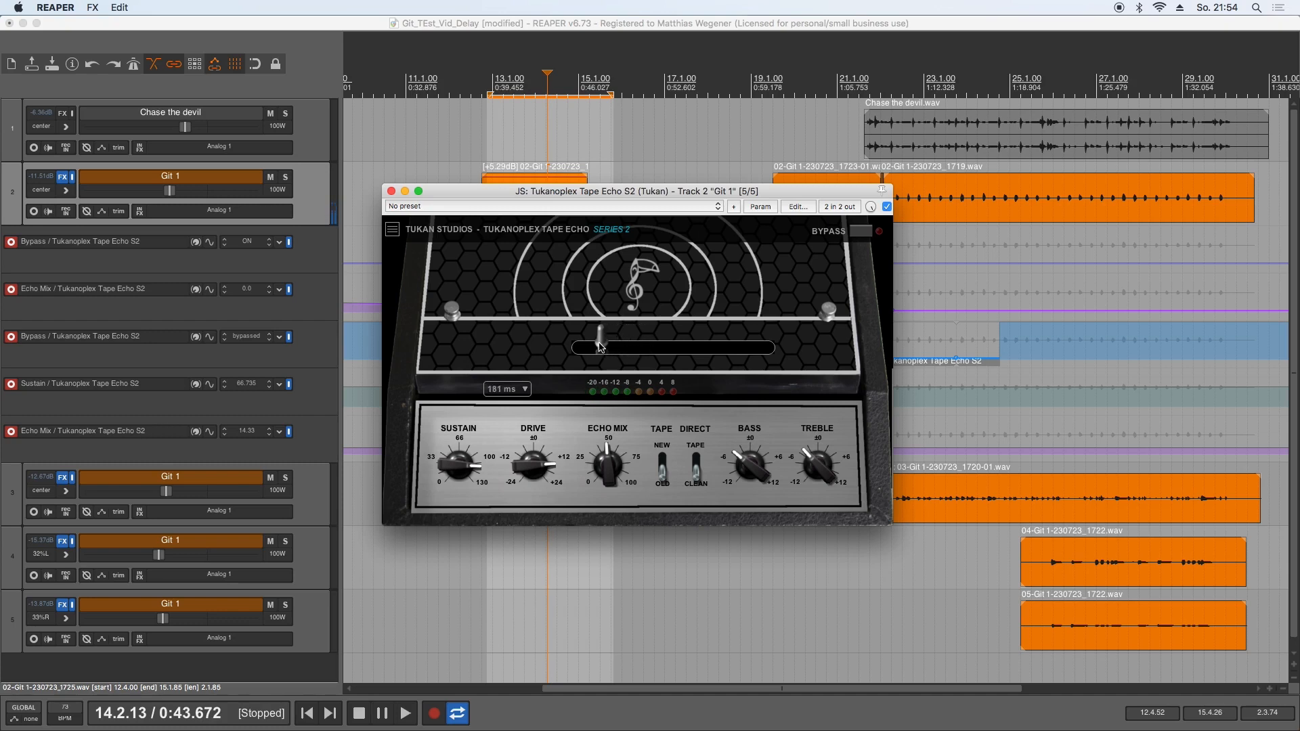
pyautogui.moveTo(595, 347); pyautogui.dragTo(603, 347)
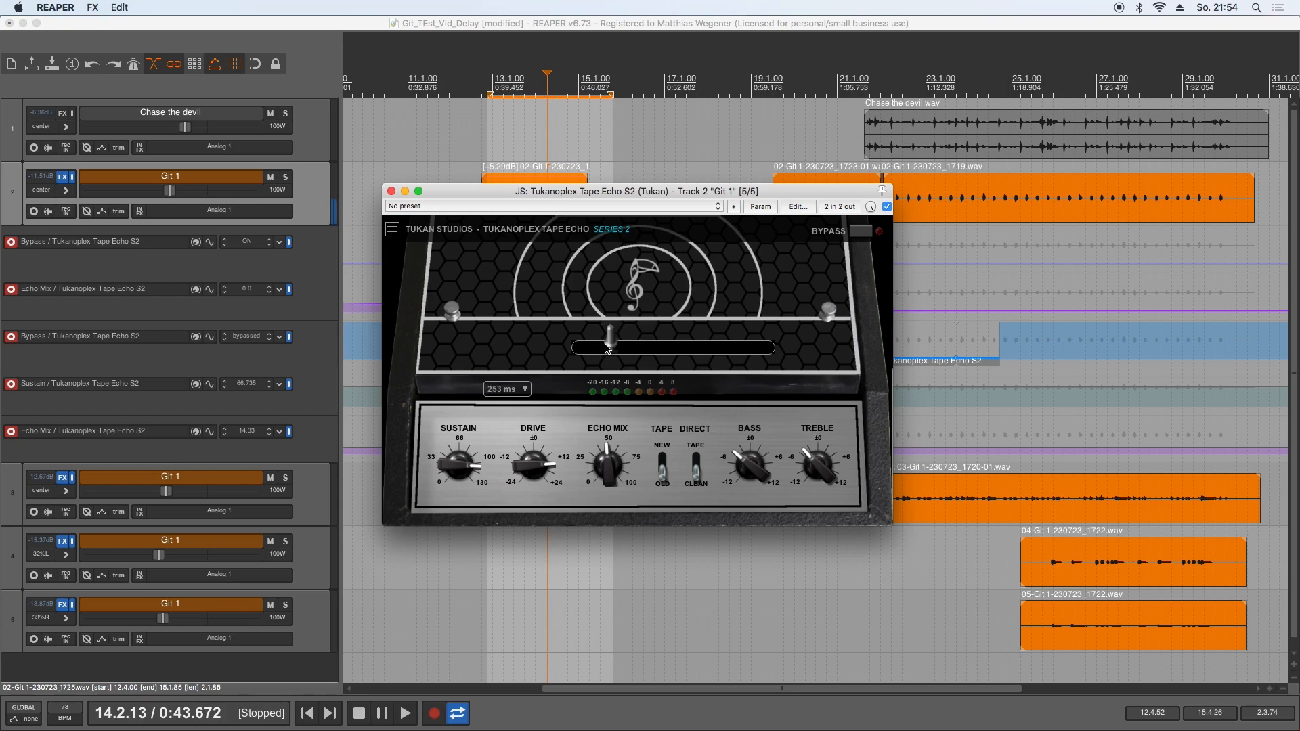
pyautogui.moveTo(603, 347); pyautogui.dragTo(580, 346)
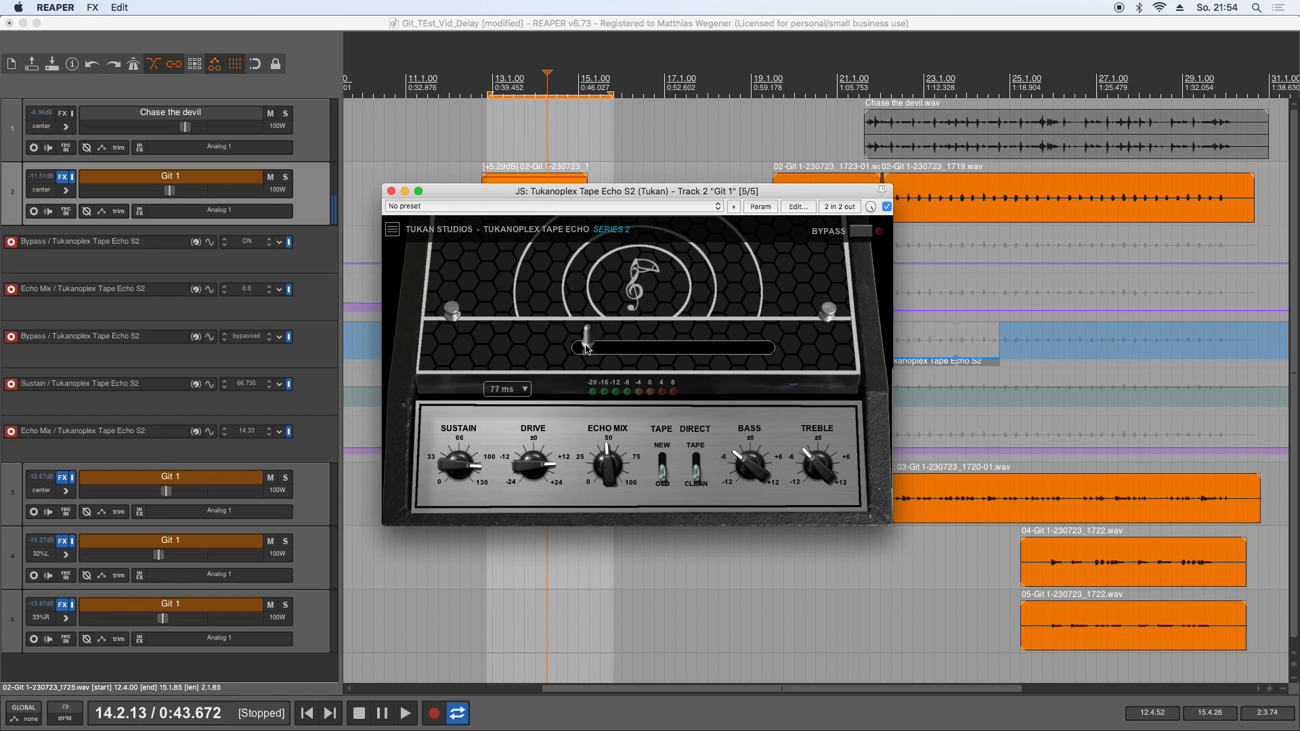
pyautogui.moveTo(589, 347); pyautogui.dragTo(580, 347)
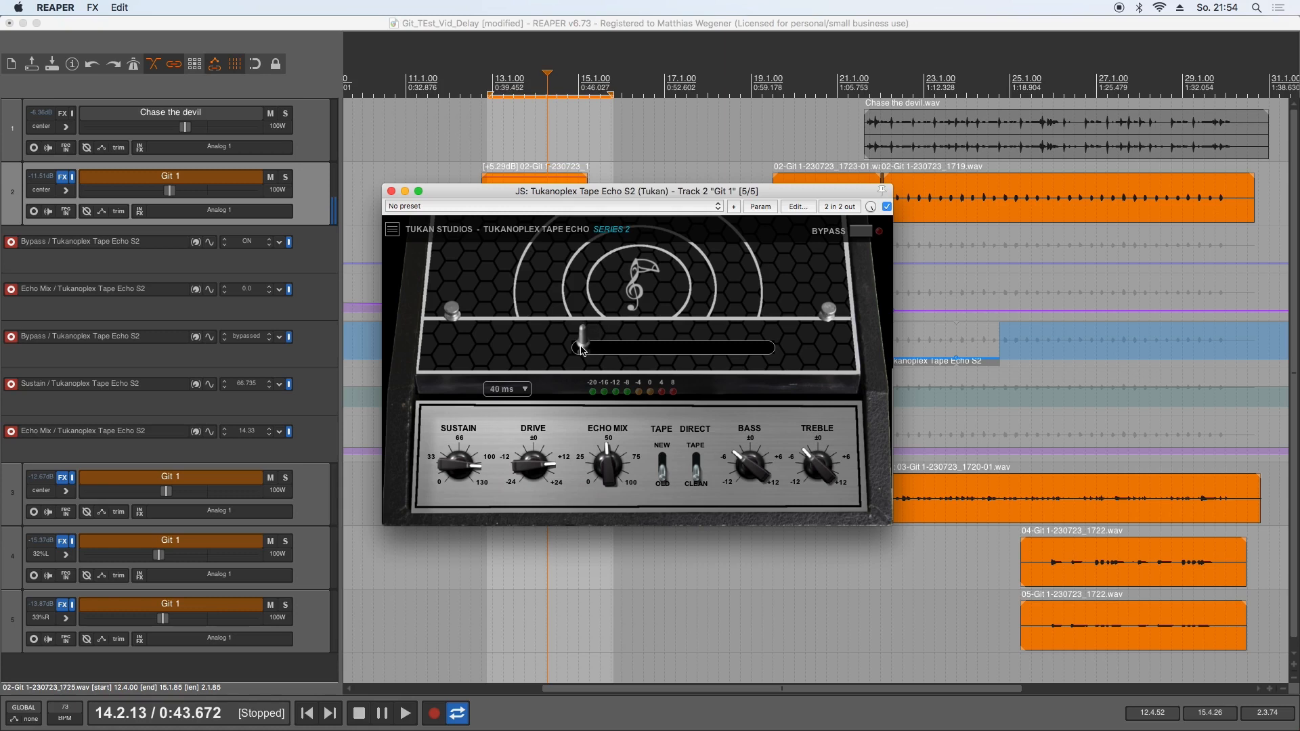
pyautogui.moveTo(580, 347); pyautogui.dragTo(595, 347)
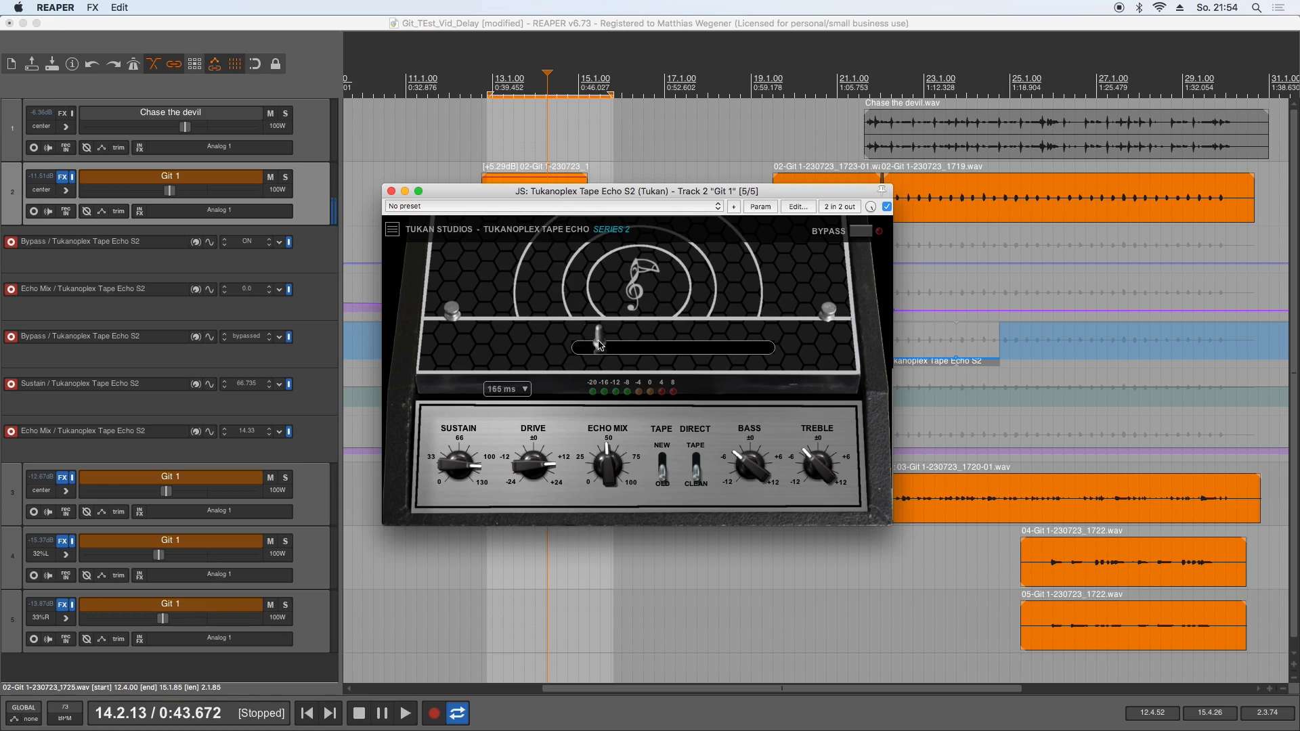
pyautogui.moveTo(595, 347); pyautogui.dragTo(587, 347)
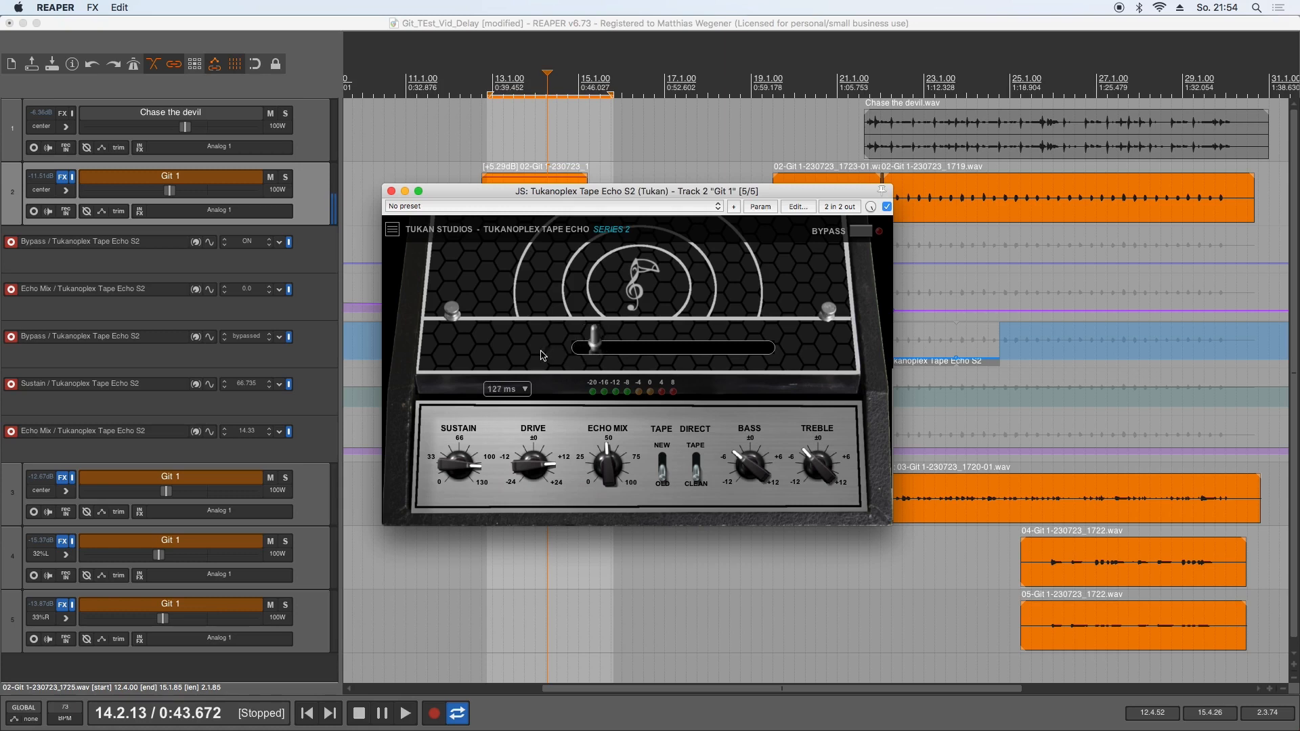
pyautogui.moveTo(588, 347); pyautogui.dragTo(575, 346)
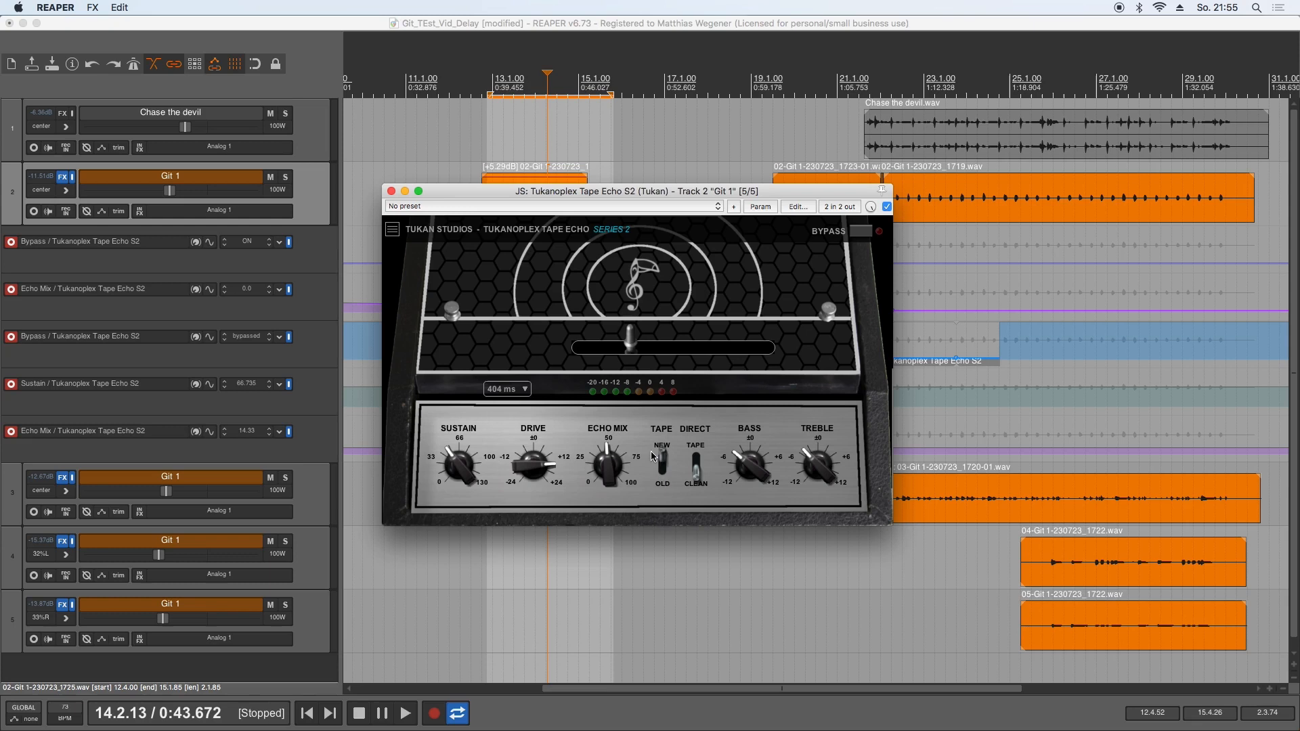
pyautogui.moveTo(661, 470)
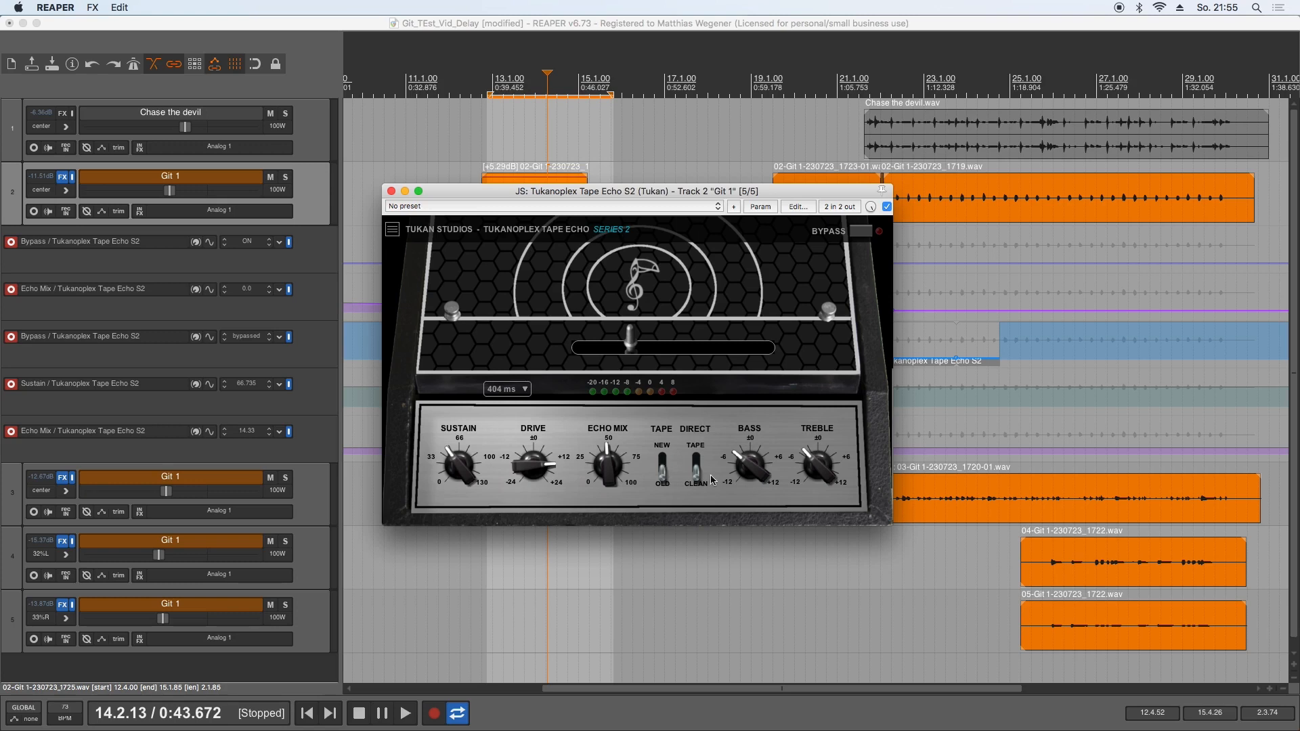
pyautogui.moveTo(702, 493)
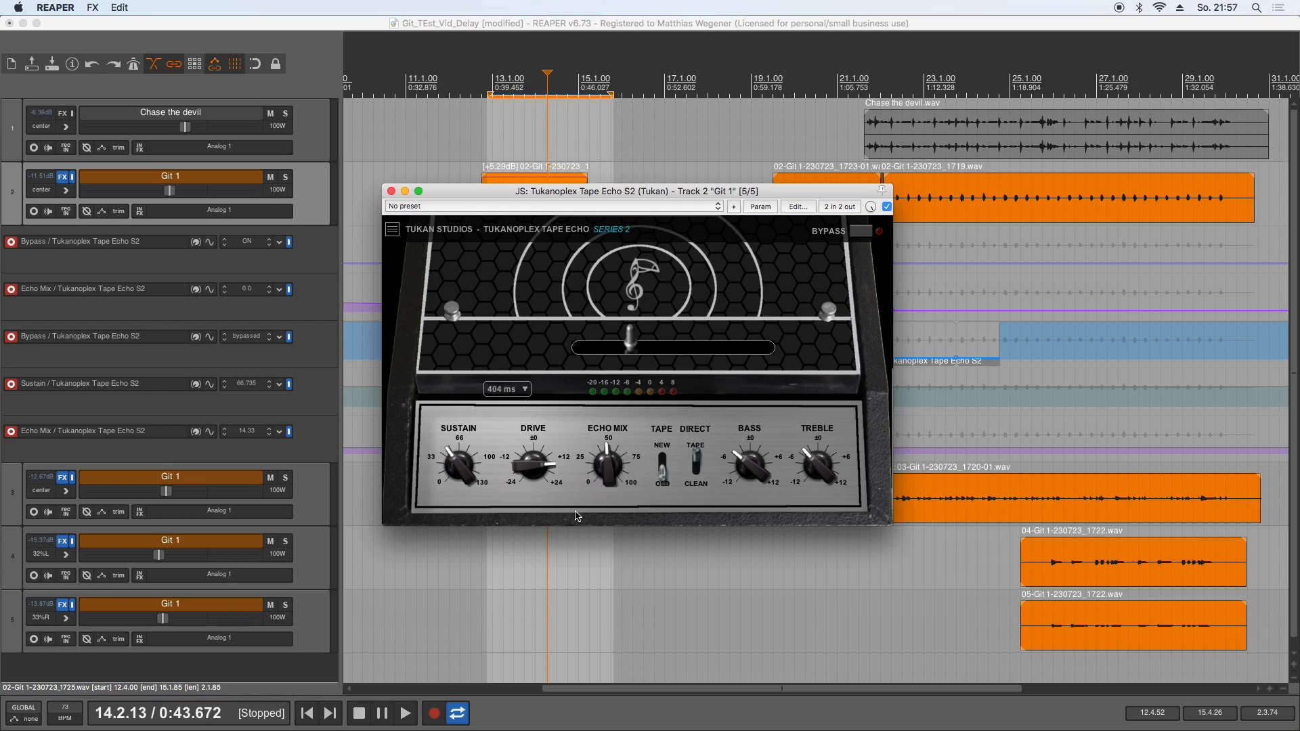
pyautogui.moveTo(860, 235)
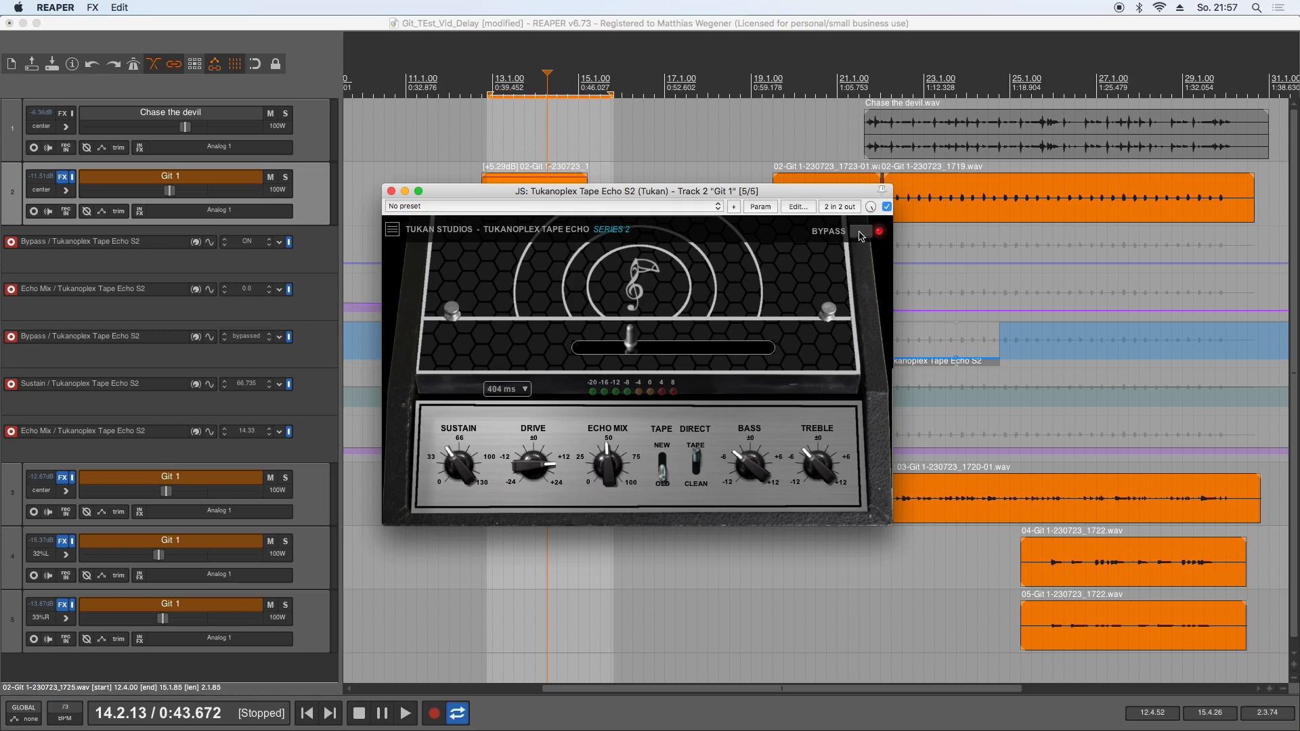
# Step: Add the Git 1 tape echo to group 1 and choose a dotted-eighth synced delay
pyautogui.click(392, 229)
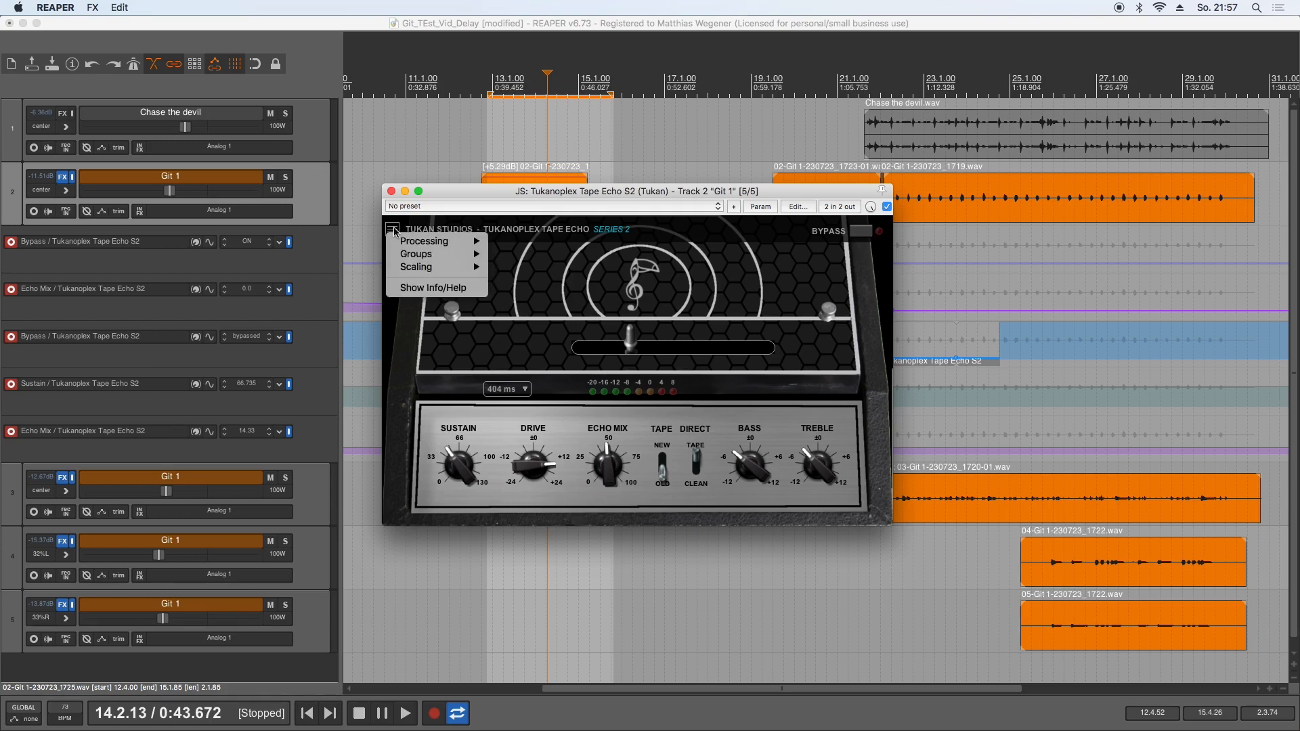
pyautogui.moveTo(416, 254)
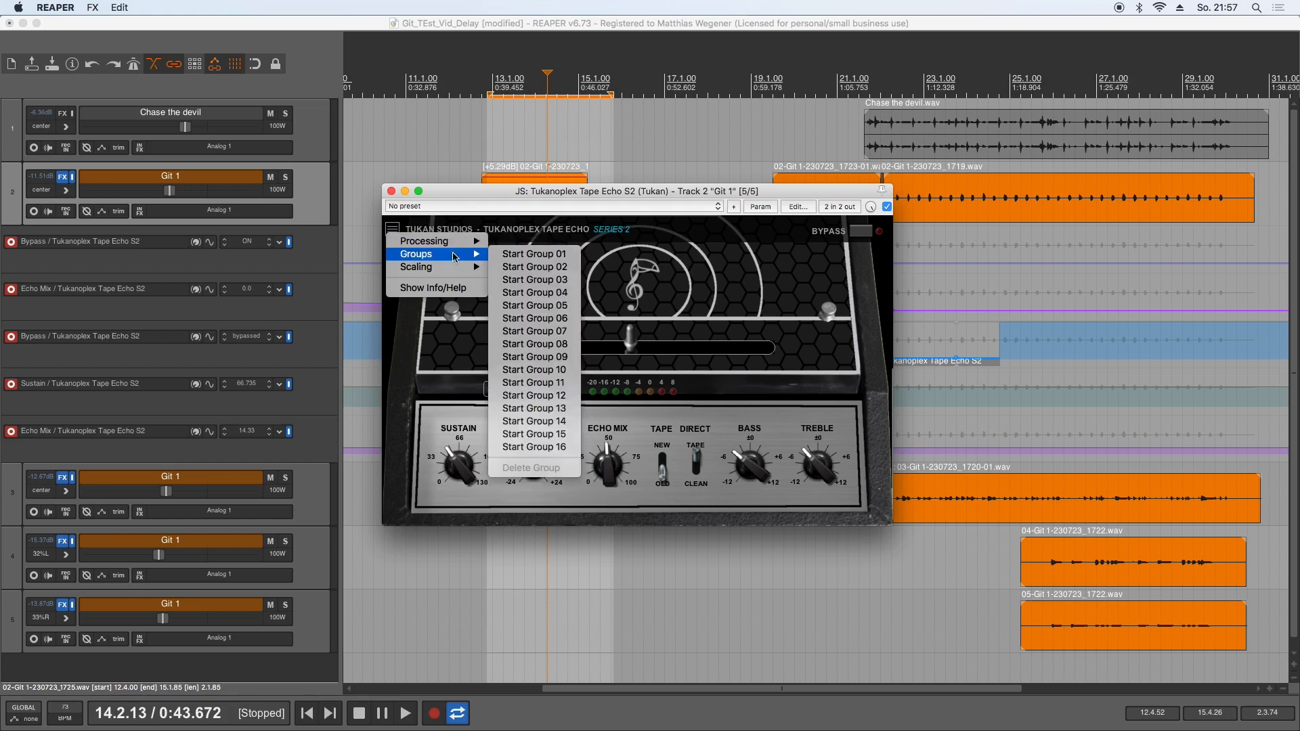
pyautogui.click(533, 253)
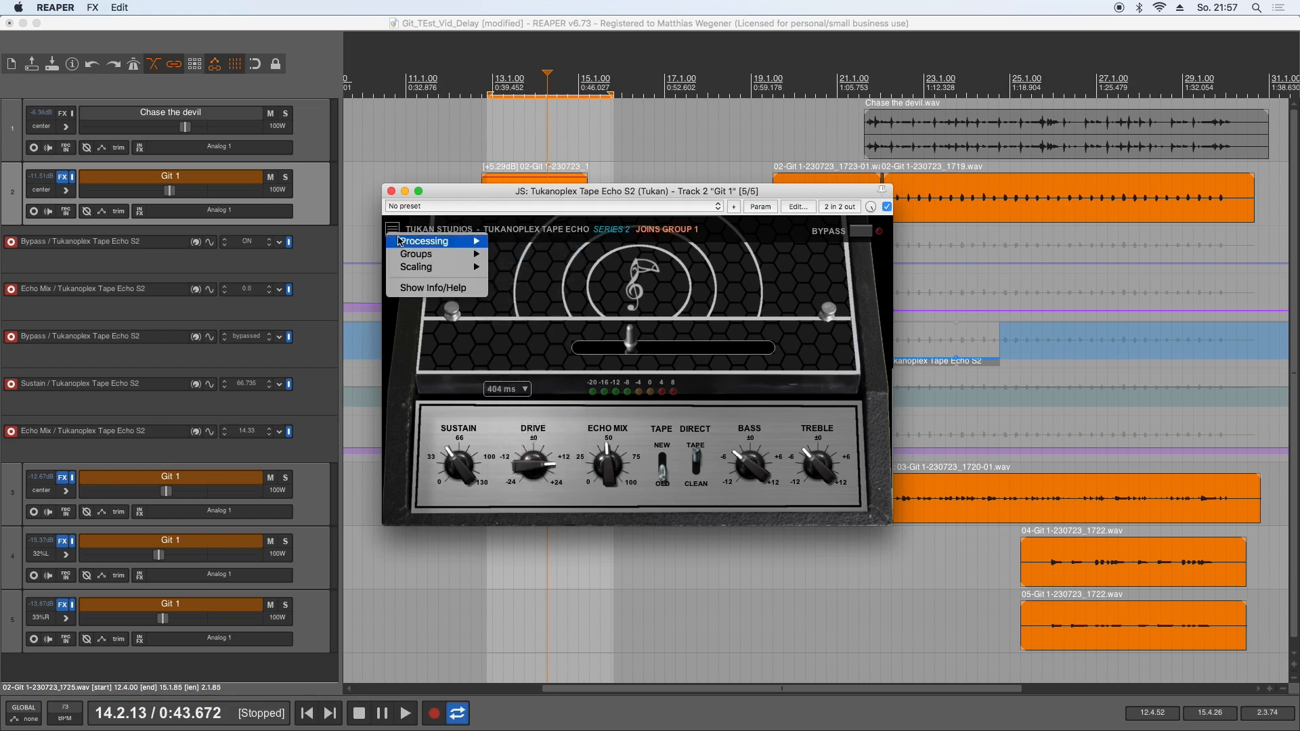
pyautogui.moveTo(421, 357)
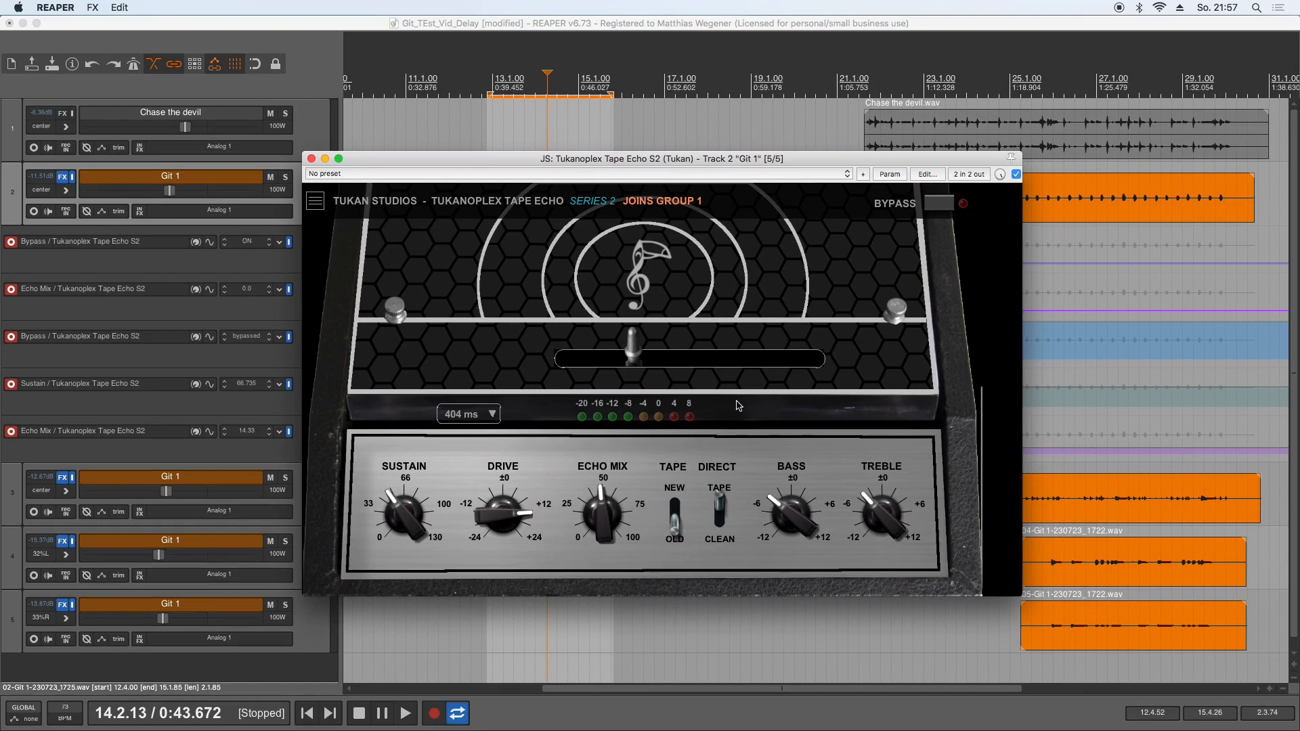
pyautogui.moveTo(463, 416)
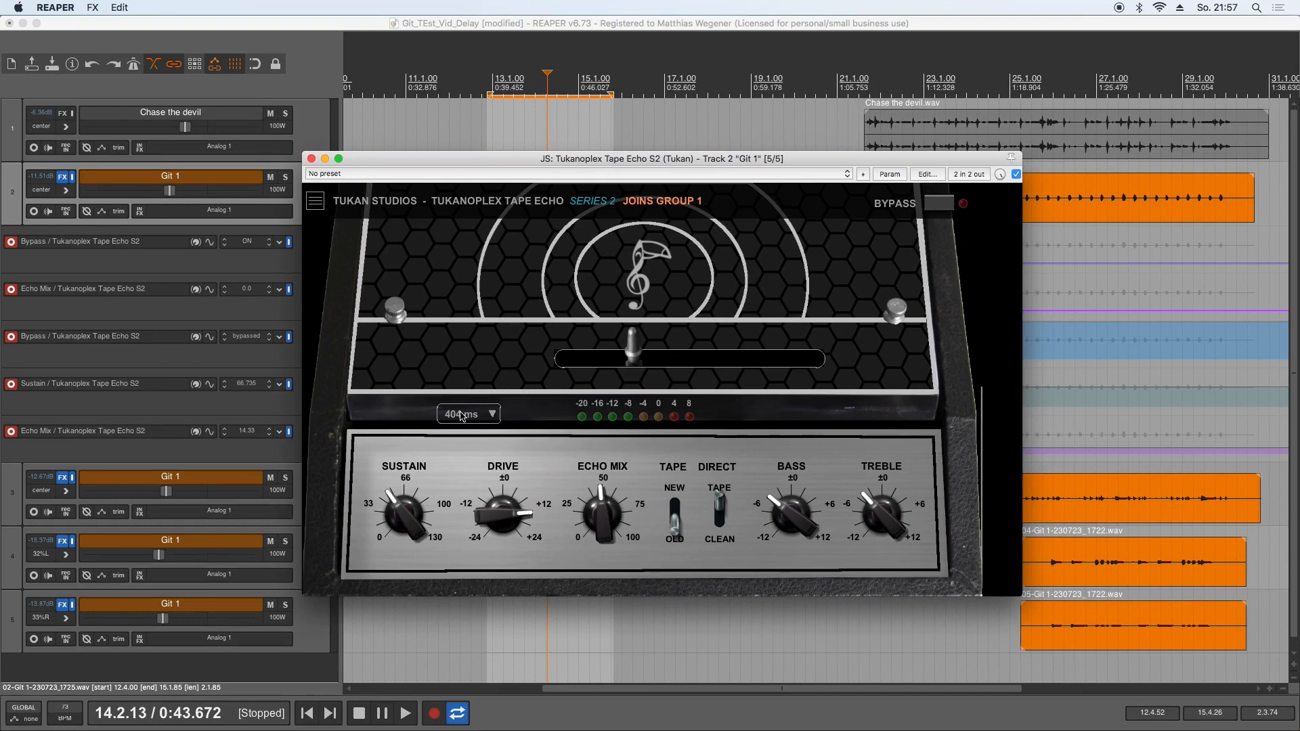
pyautogui.click(491, 414)
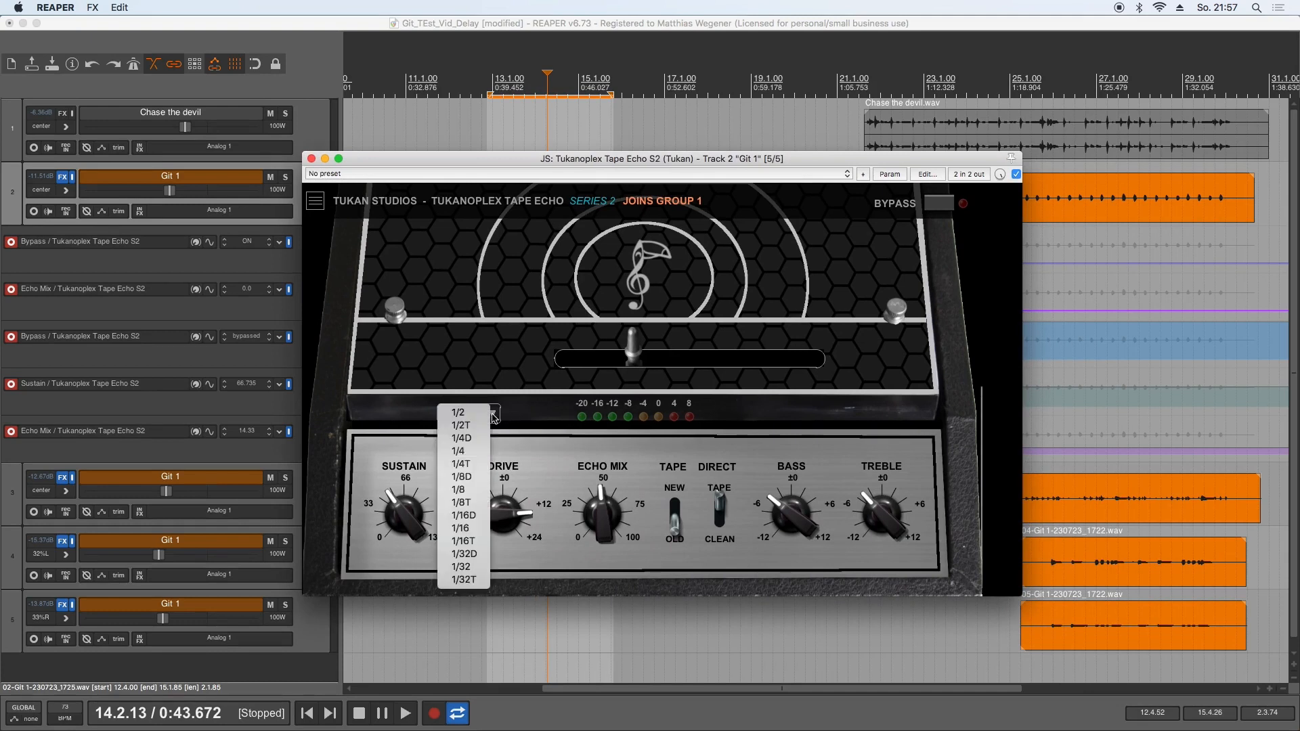
pyautogui.moveTo(464, 477)
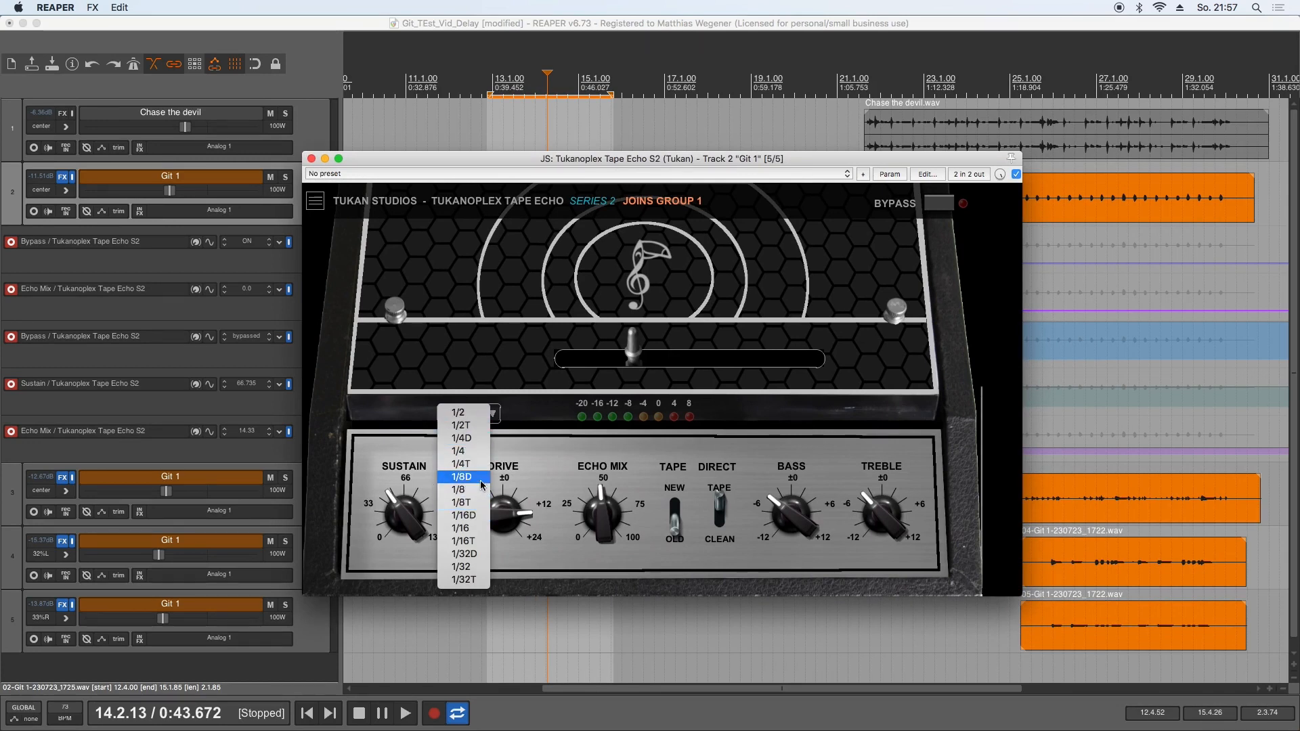
pyautogui.click(463, 478)
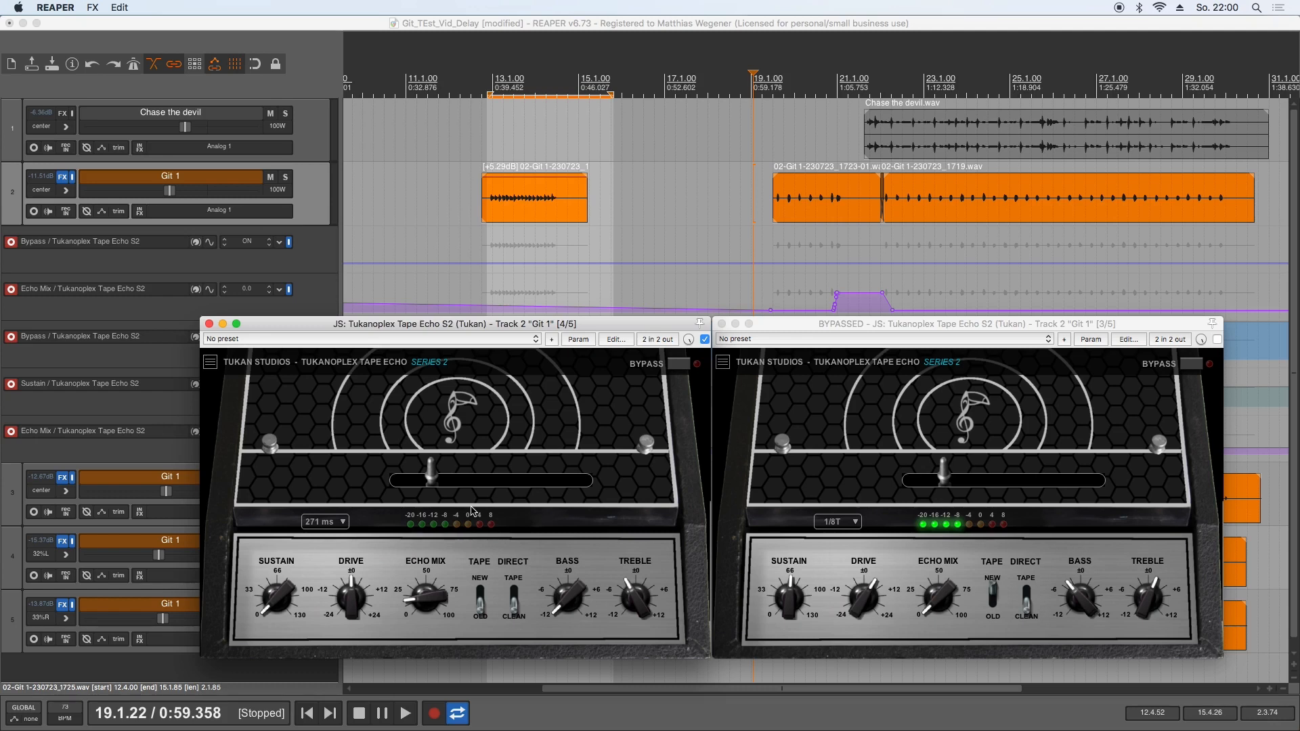
pyautogui.moveTo(853, 538)
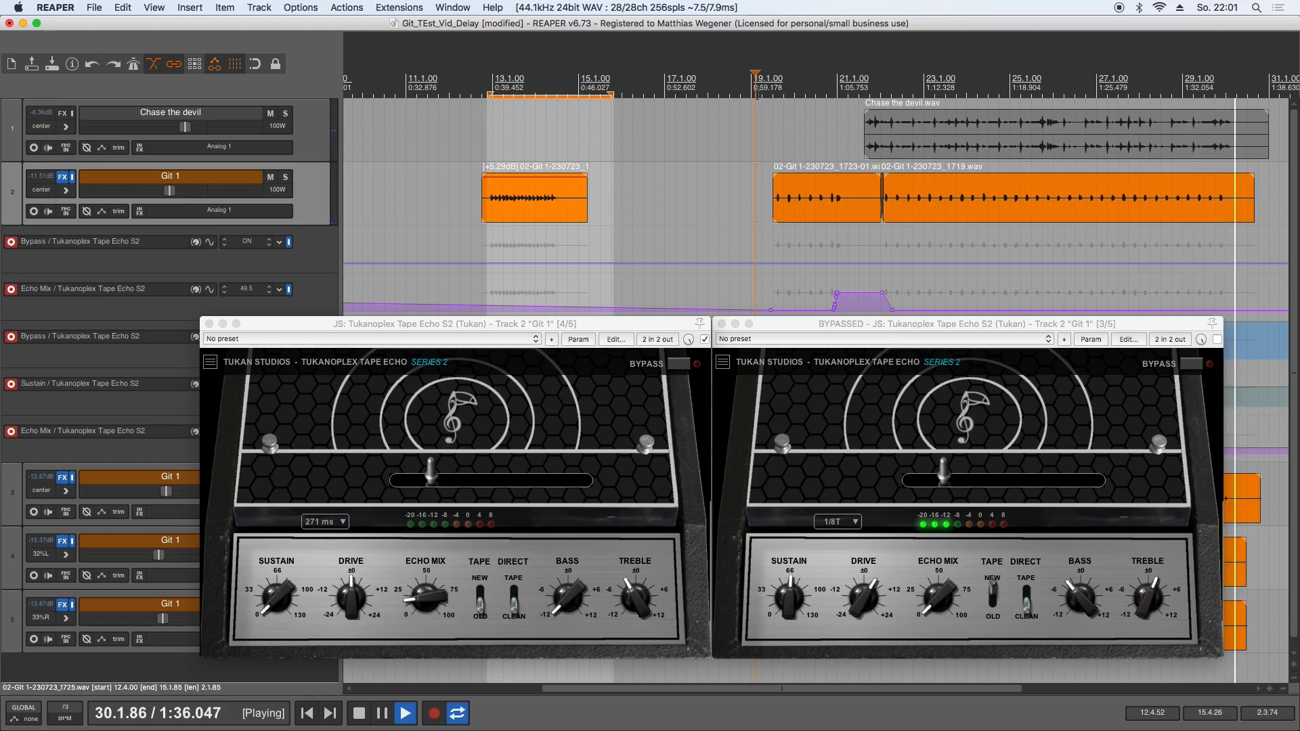
# Step: Open the mixer and the Git 1 track's Tape Echo at 274 ms, then stop playback
pyautogui.click(361, 712)
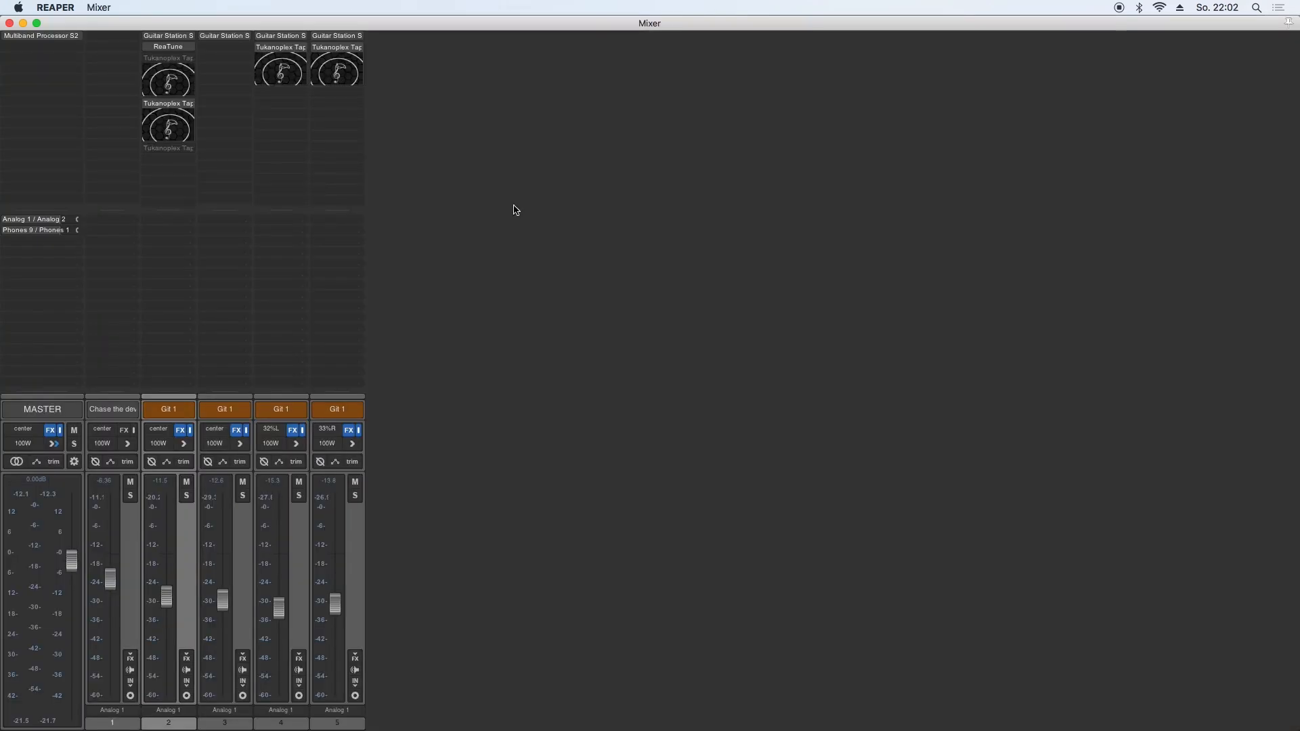
pyautogui.moveTo(269, 187)
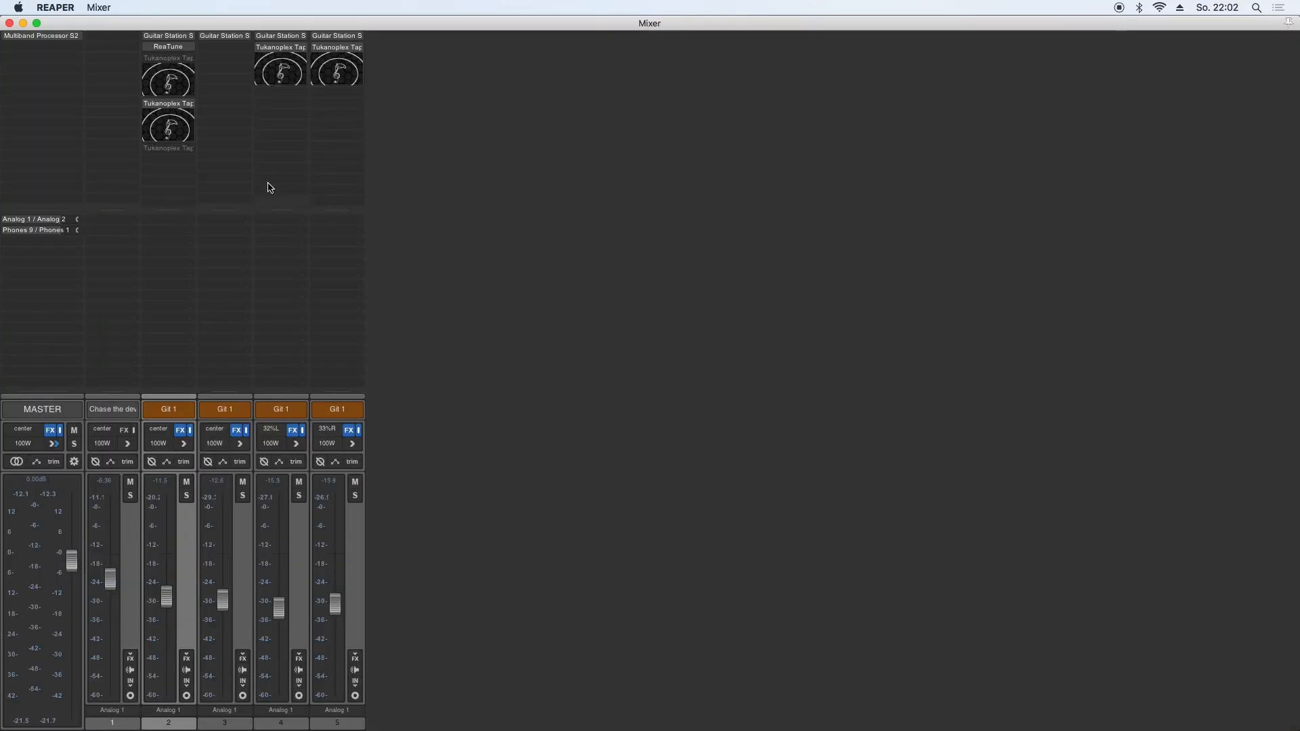
pyautogui.click(168, 104)
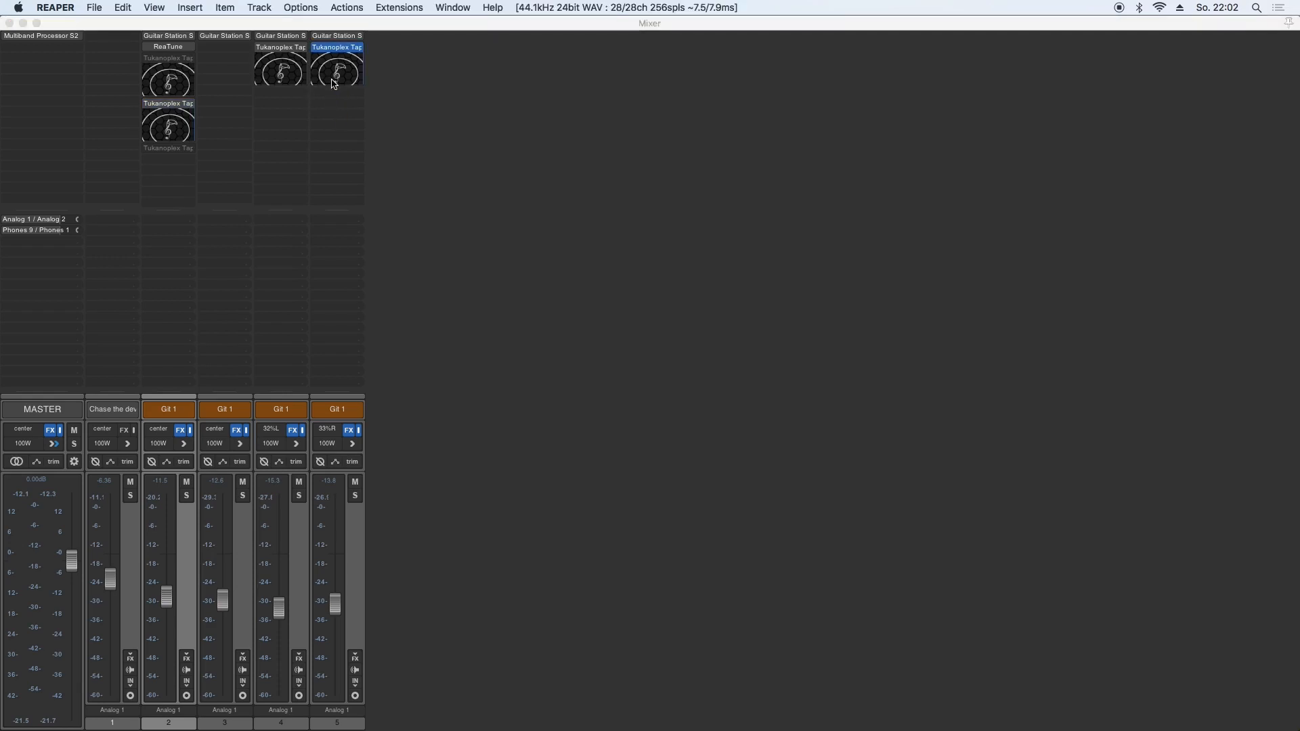
pyautogui.doubleClick(337, 64)
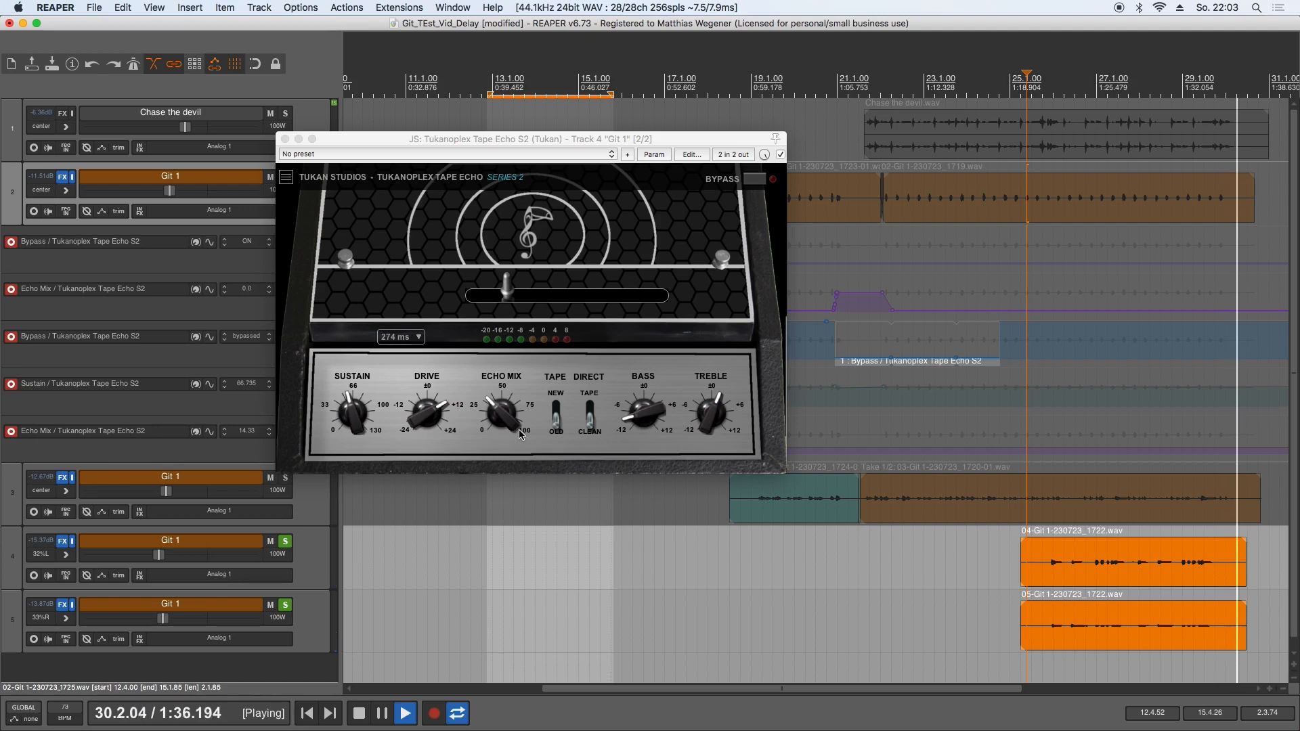
pyautogui.click(364, 712)
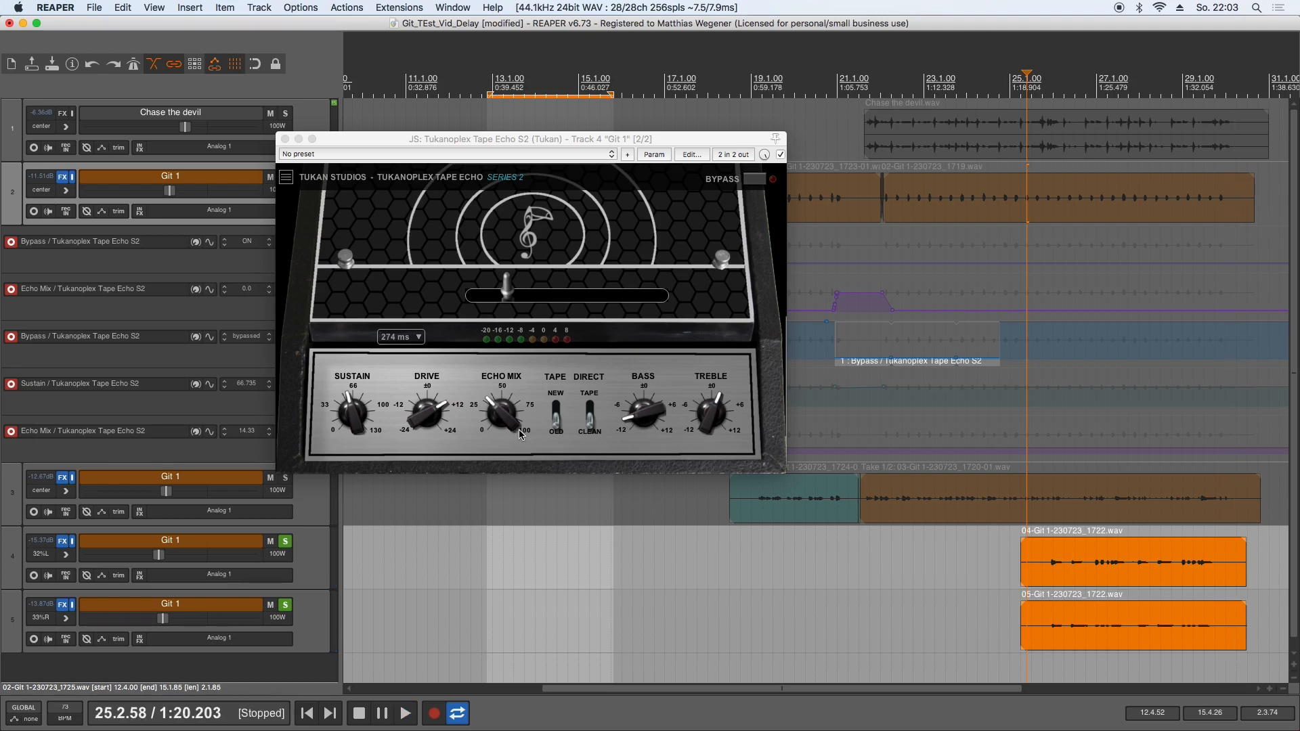